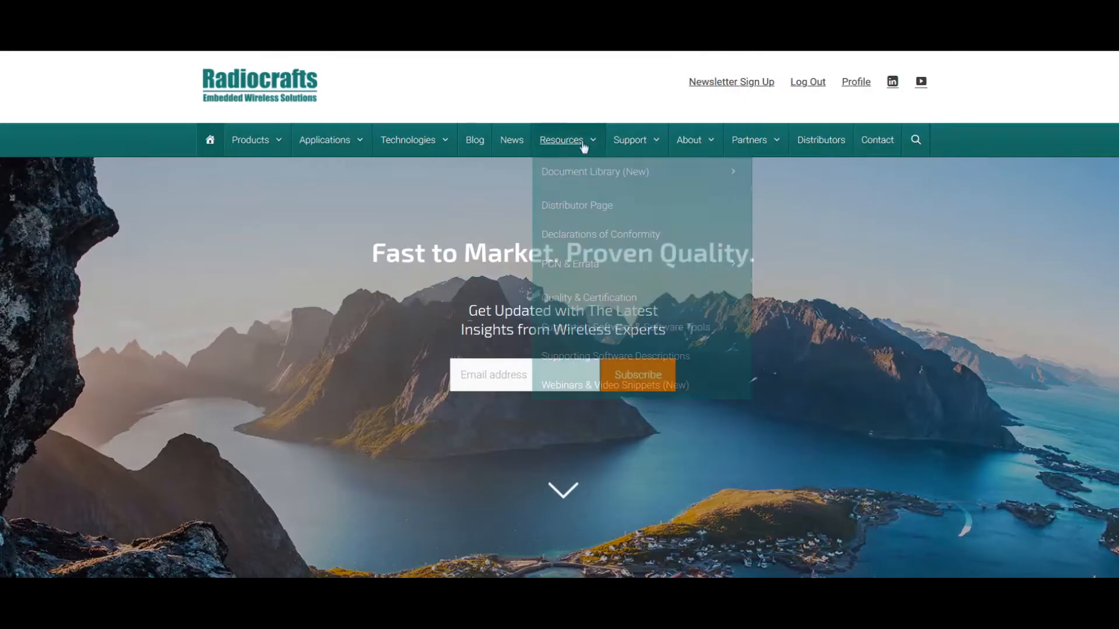
{"action": "mouse_move", "coordinate": [729, 328]}
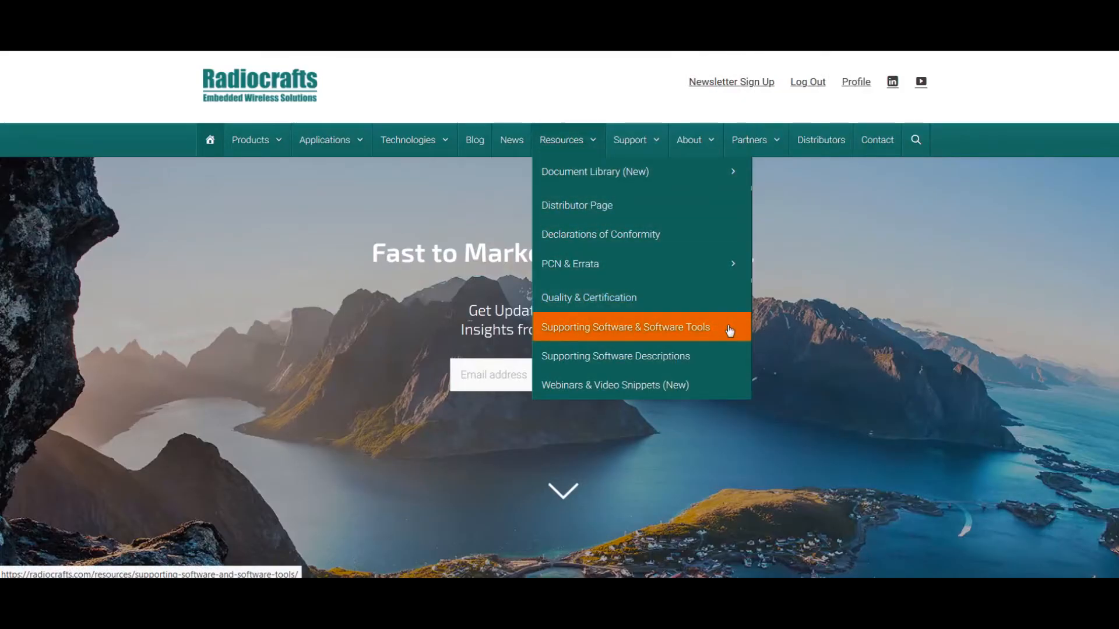
Go to the Supporting Software & Software Tools page and scroll to the RIIM SDK downloads
{"action": "left_click", "coordinate": [625, 327]}
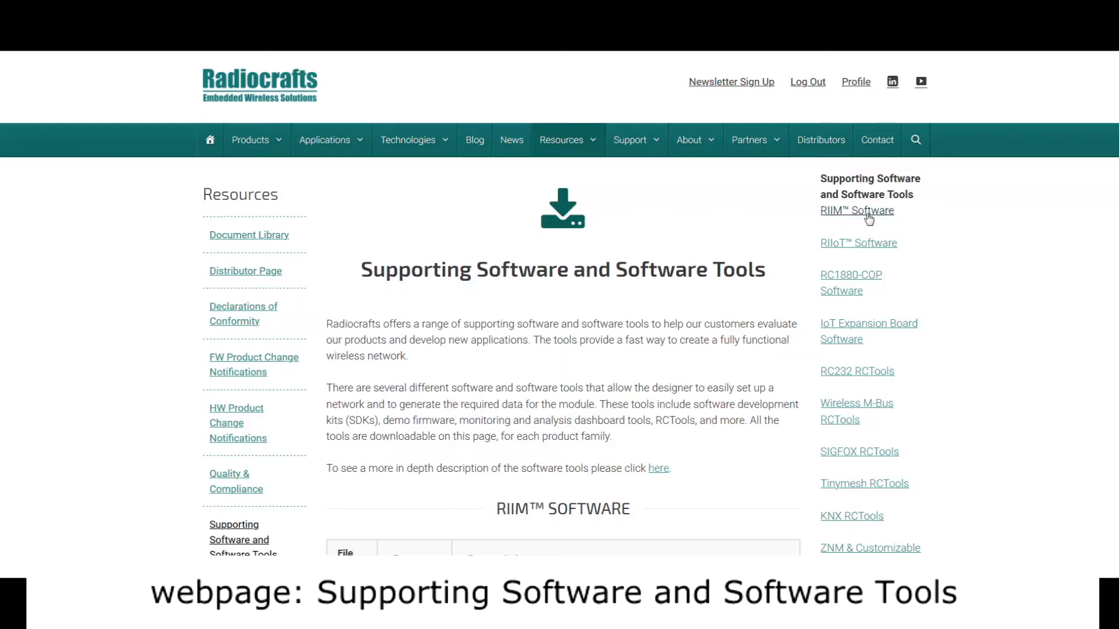
{"action": "scroll", "scroll_direction": "down", "scroll_amount": 3}
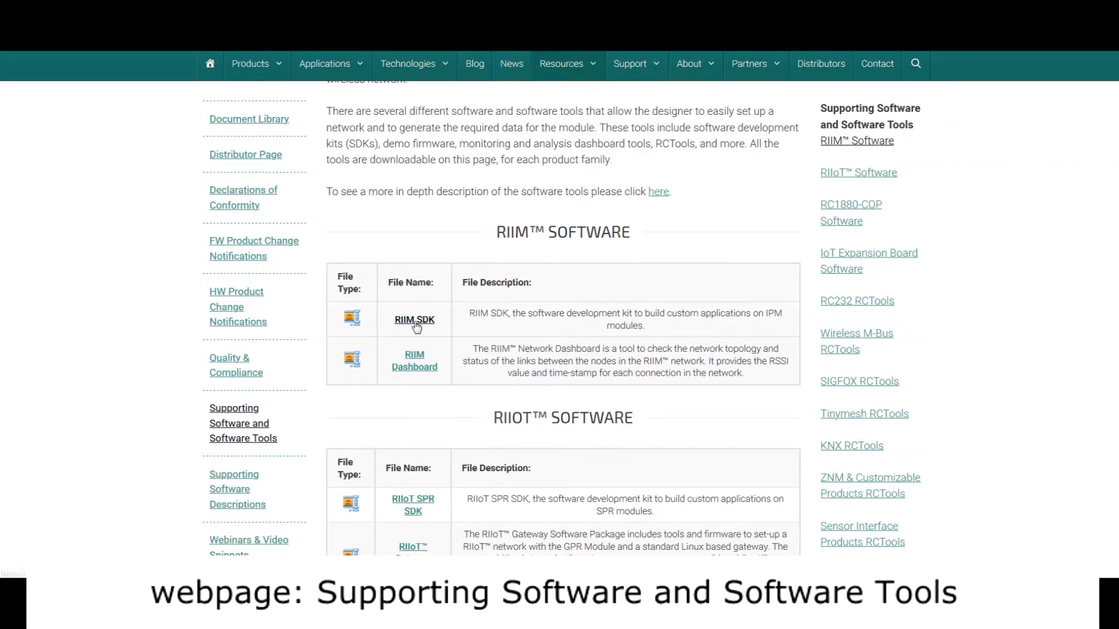
{"action": "mouse_move", "coordinate": [415, 327]}
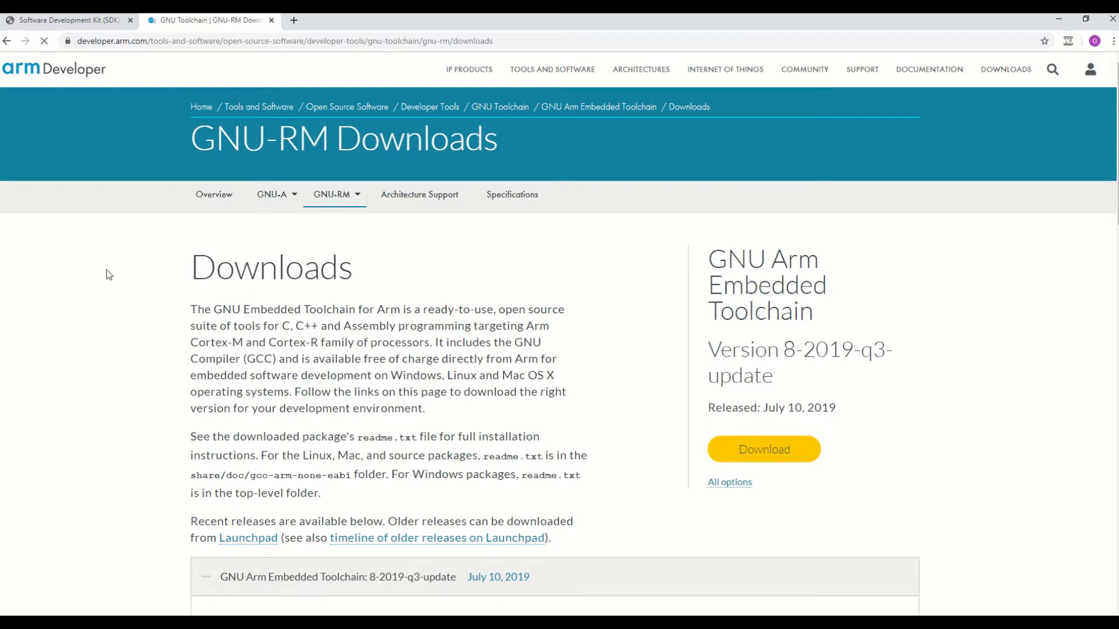
{"action": "scroll", "scroll_direction": "down", "scroll_amount": 3}
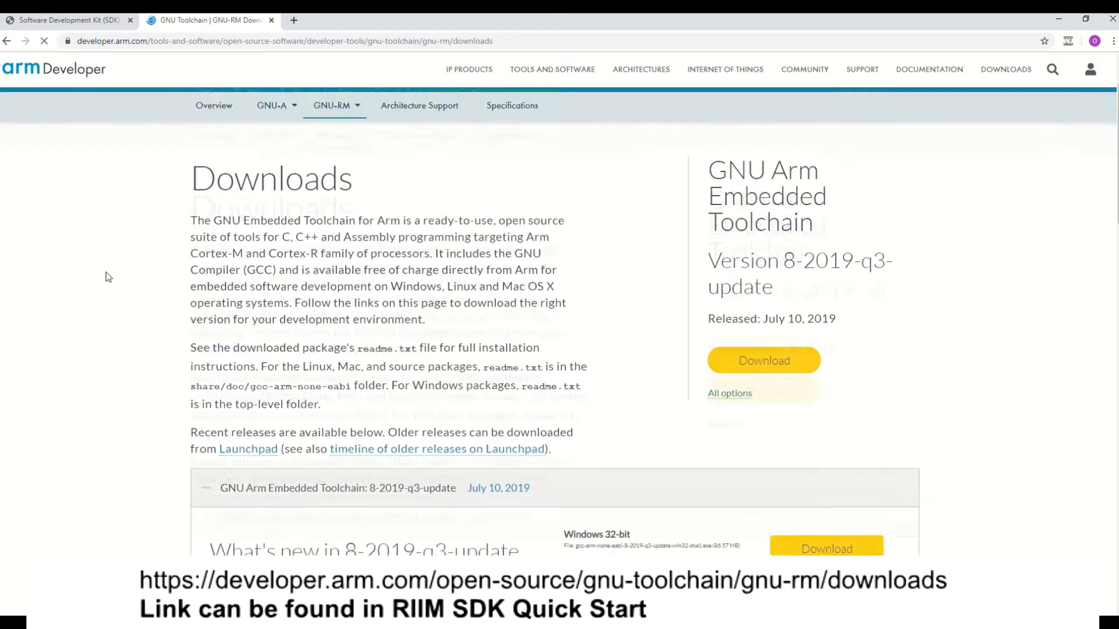
{"action": "scroll", "scroll_direction": "down", "scroll_amount": 3}
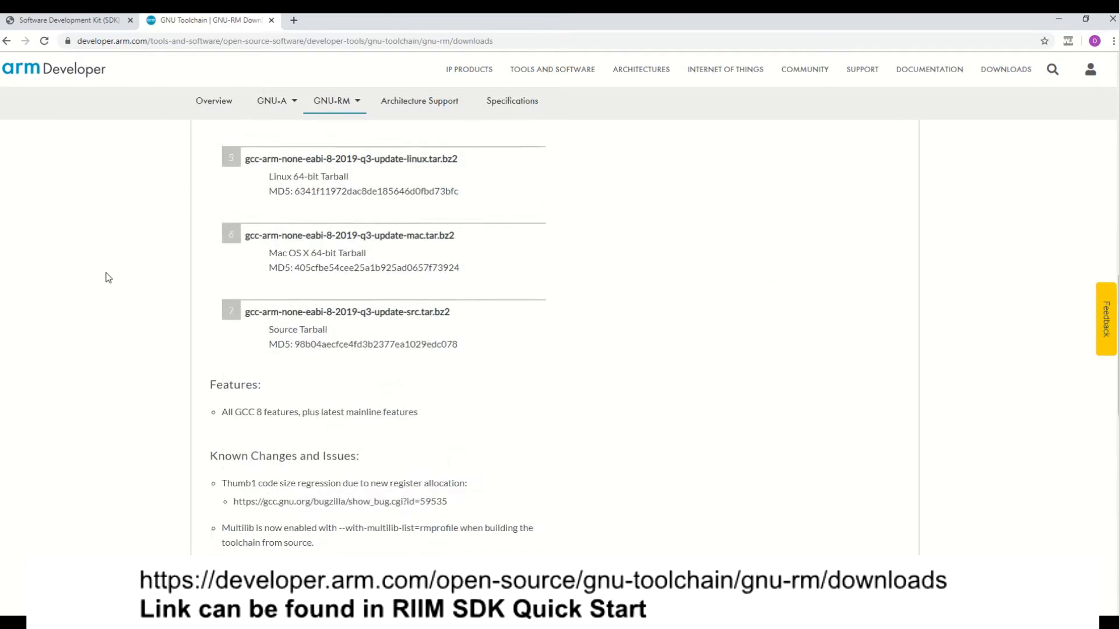
{"action": "scroll", "scroll_direction": "down", "scroll_amount": 3}
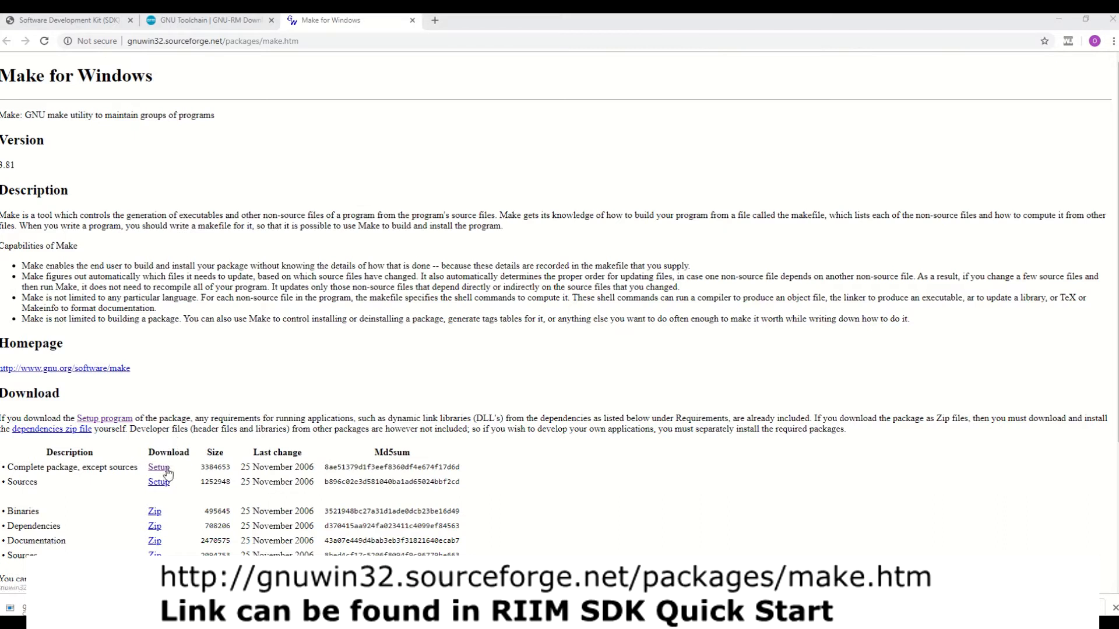
{"action": "mouse_move", "coordinate": [70, 466]}
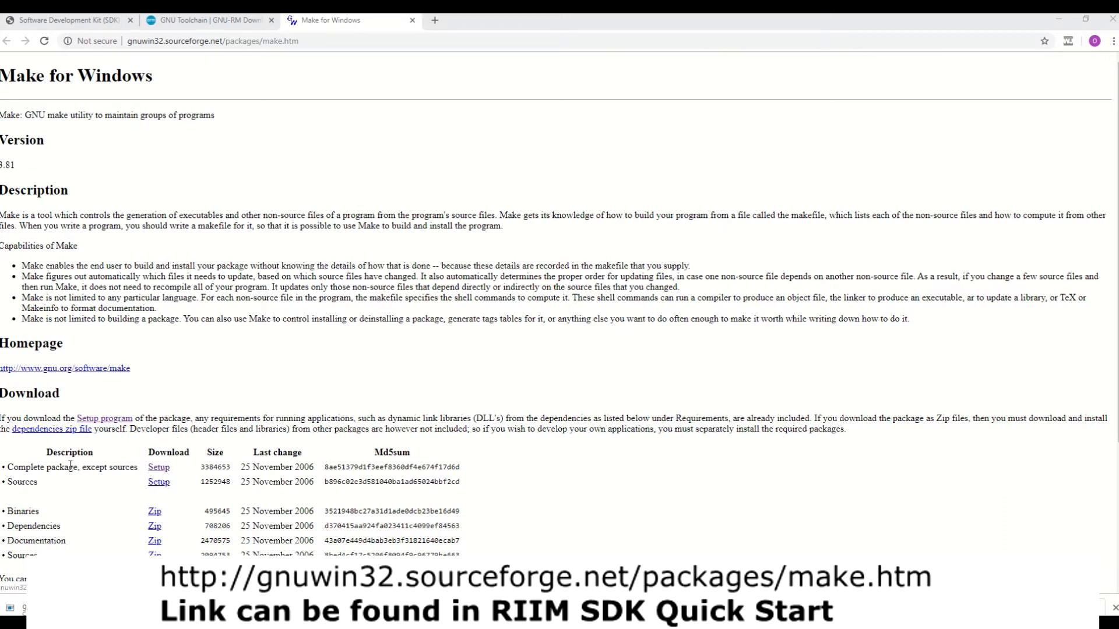
Download the complete Make for Windows setup package (without sources)
{"action": "left_click", "coordinate": [159, 468]}
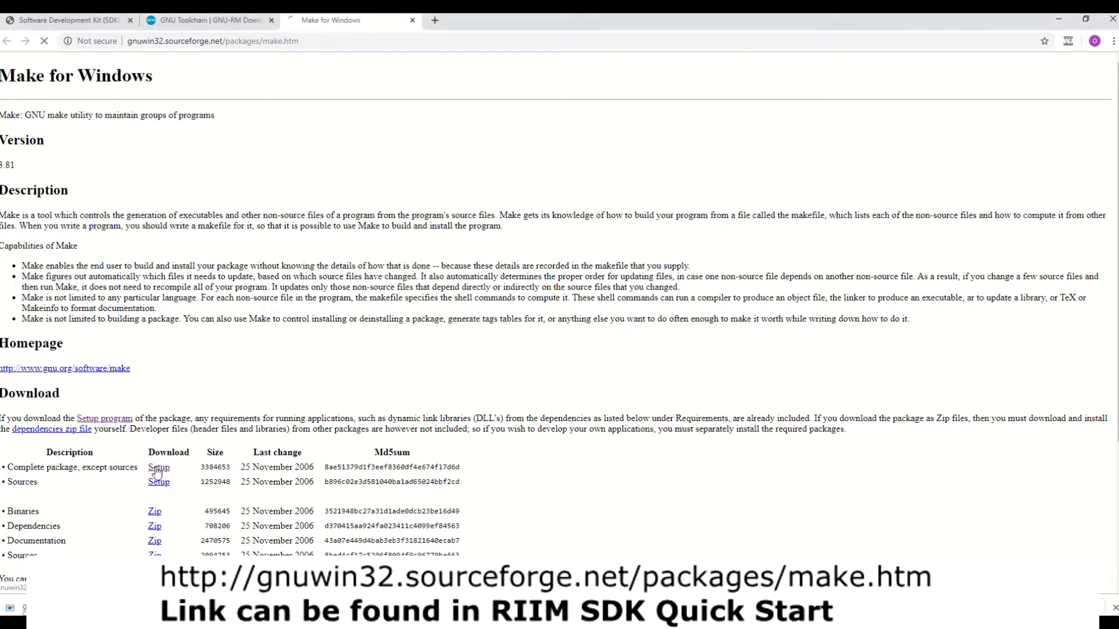
{"action": "left_click", "coordinate": [158, 466]}
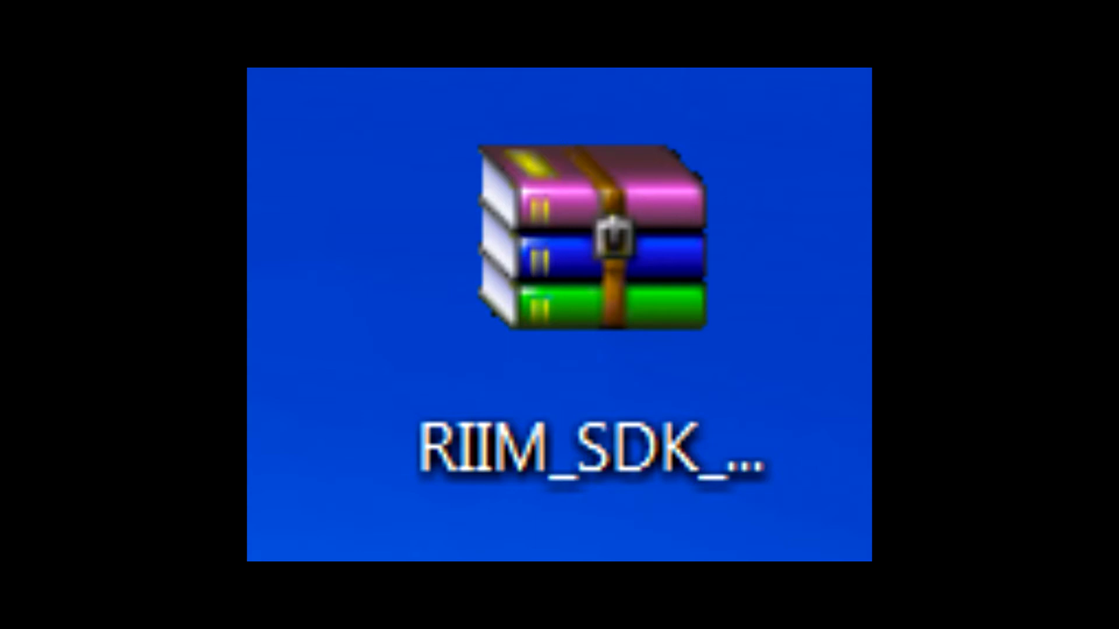
Extract the RIIM_SDK archive and view docs/RIIM_API_Reference.html in the browser
{"action": "double_click", "coordinate": [588, 235]}
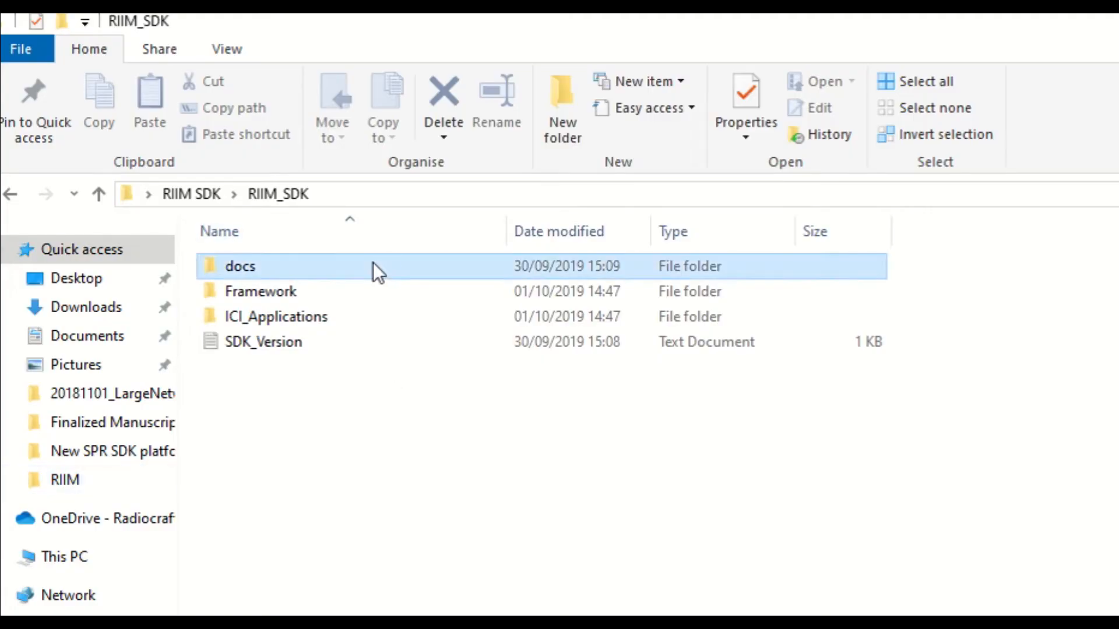
{"action": "double_click", "coordinate": [240, 266]}
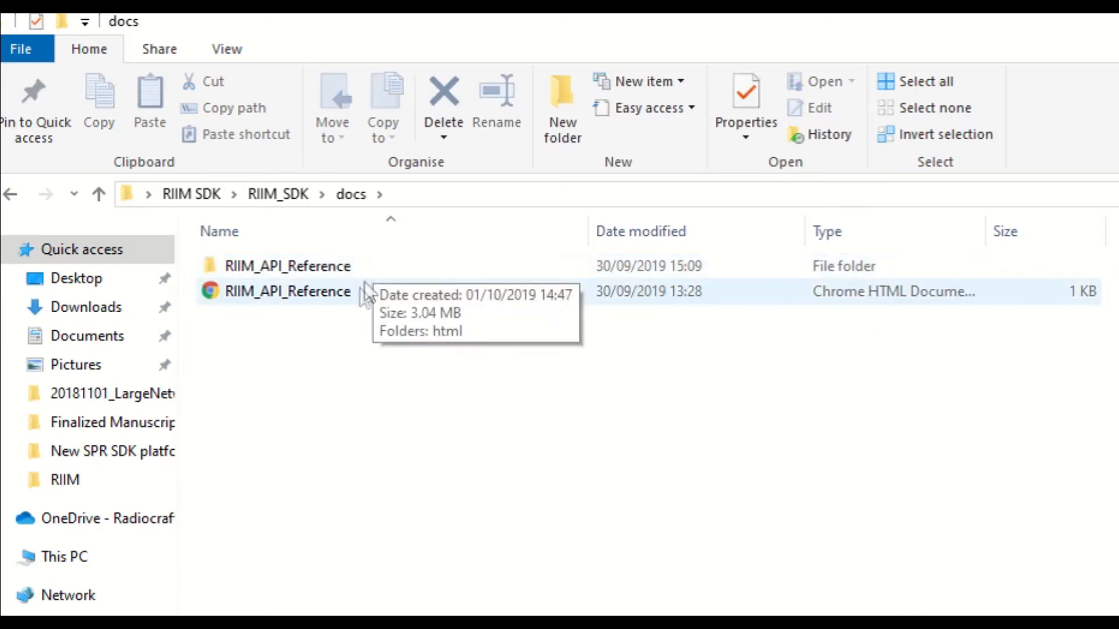
{"action": "left_click", "coordinate": [287, 292]}
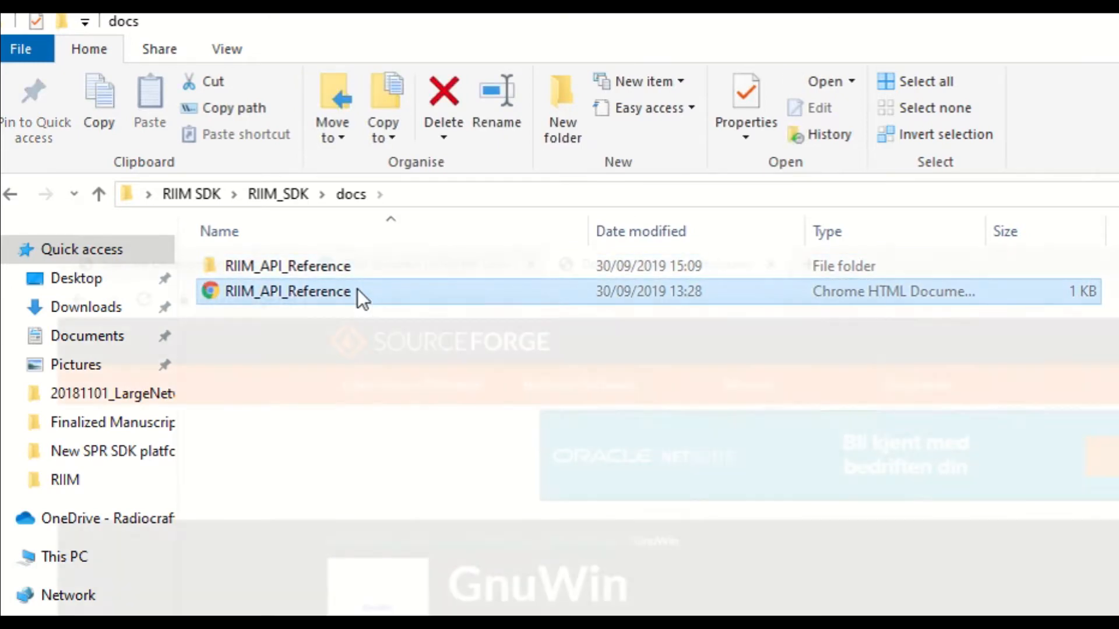
{"action": "double_click", "coordinate": [287, 291]}
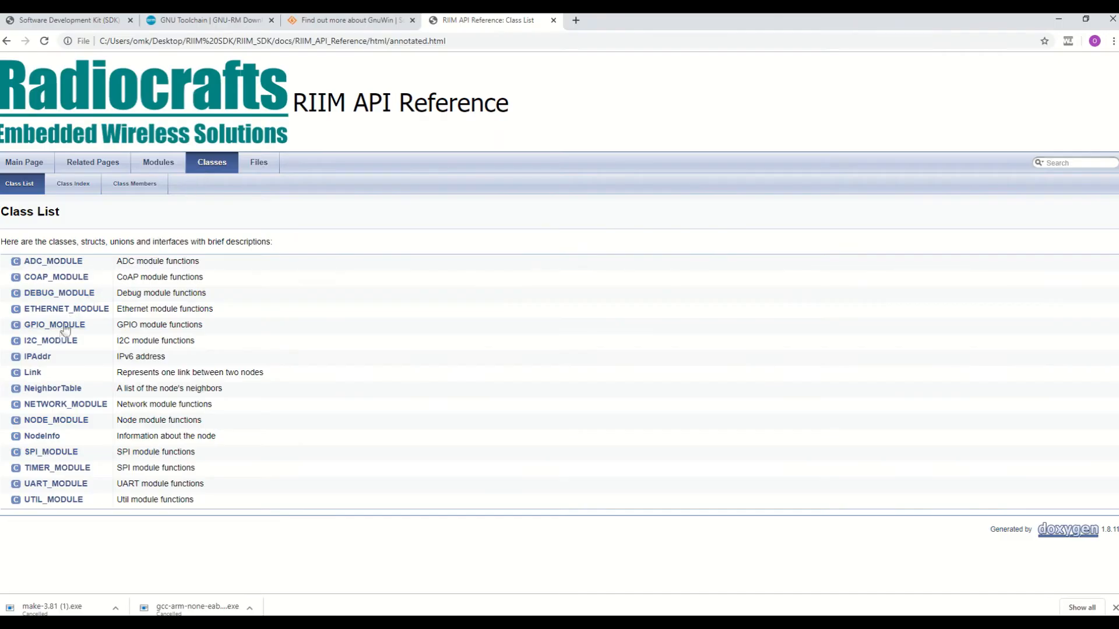
{"action": "mouse_move", "coordinate": [336, 464]}
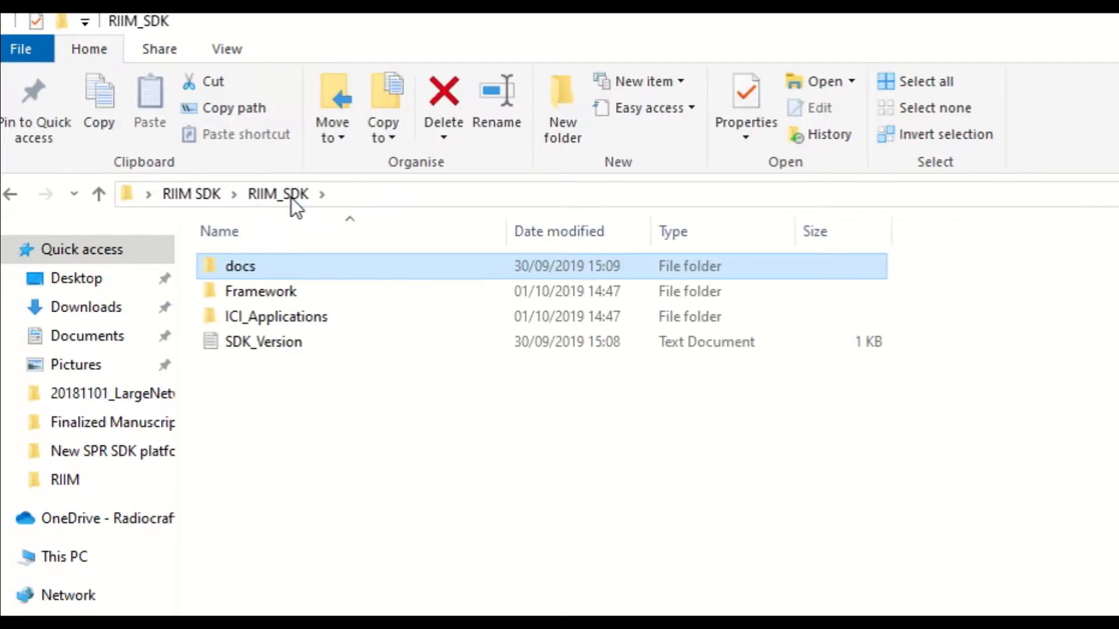
Browse Framework > Platform and inspect the Upload_MeshRouter_Platform batch file
{"action": "double_click", "coordinate": [260, 292]}
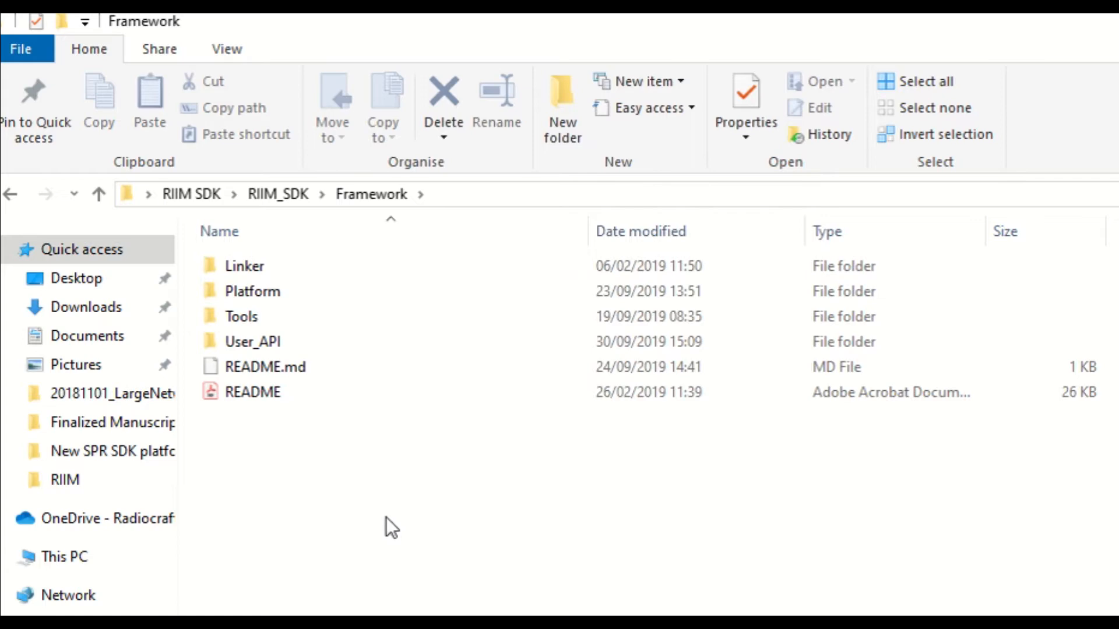
{"action": "left_click", "coordinate": [252, 291]}
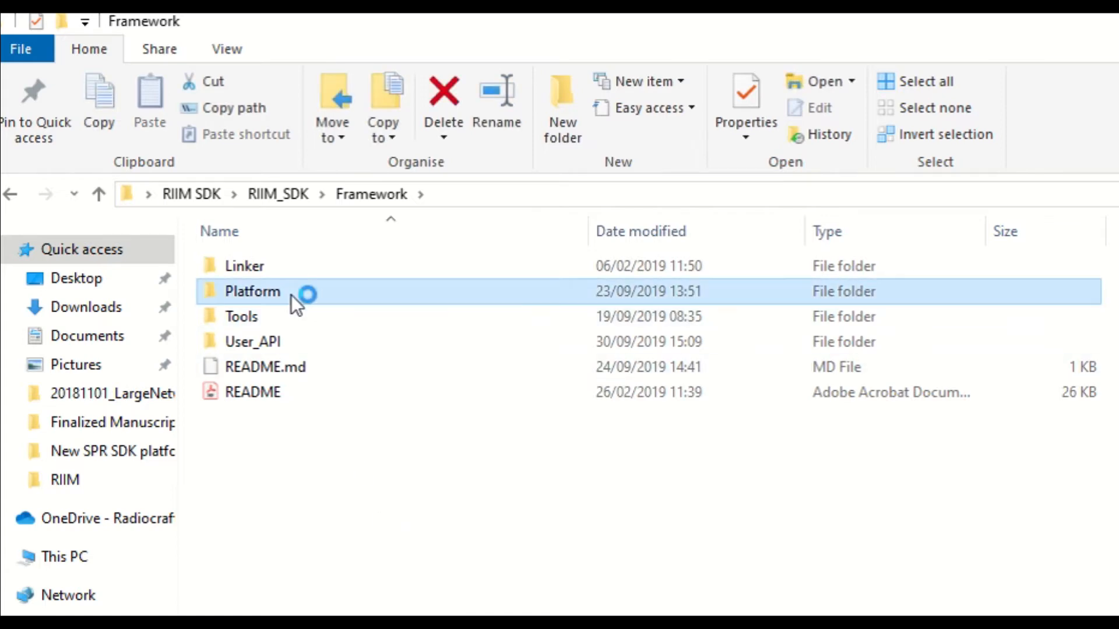
{"action": "double_click", "coordinate": [252, 291]}
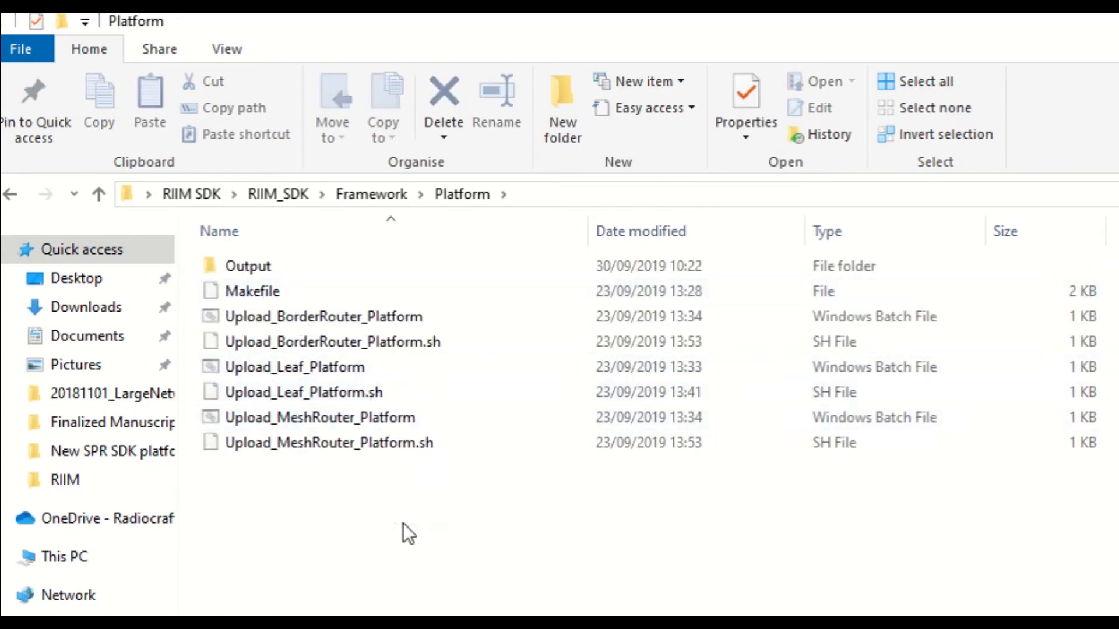
{"action": "left_click", "coordinate": [318, 417]}
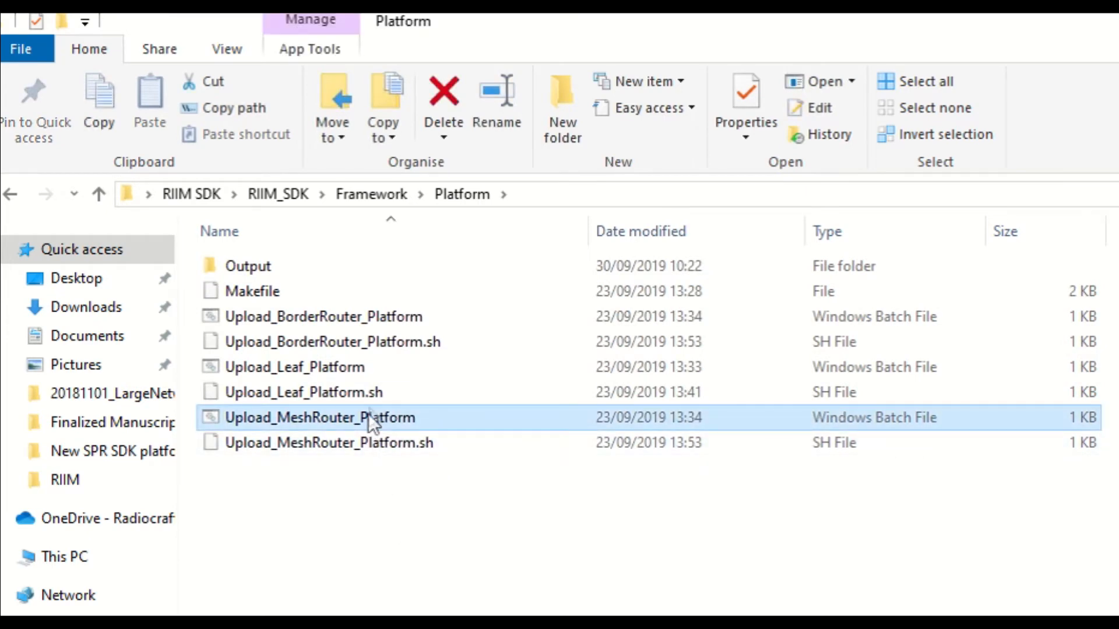
{"action": "left_click", "coordinate": [277, 193]}
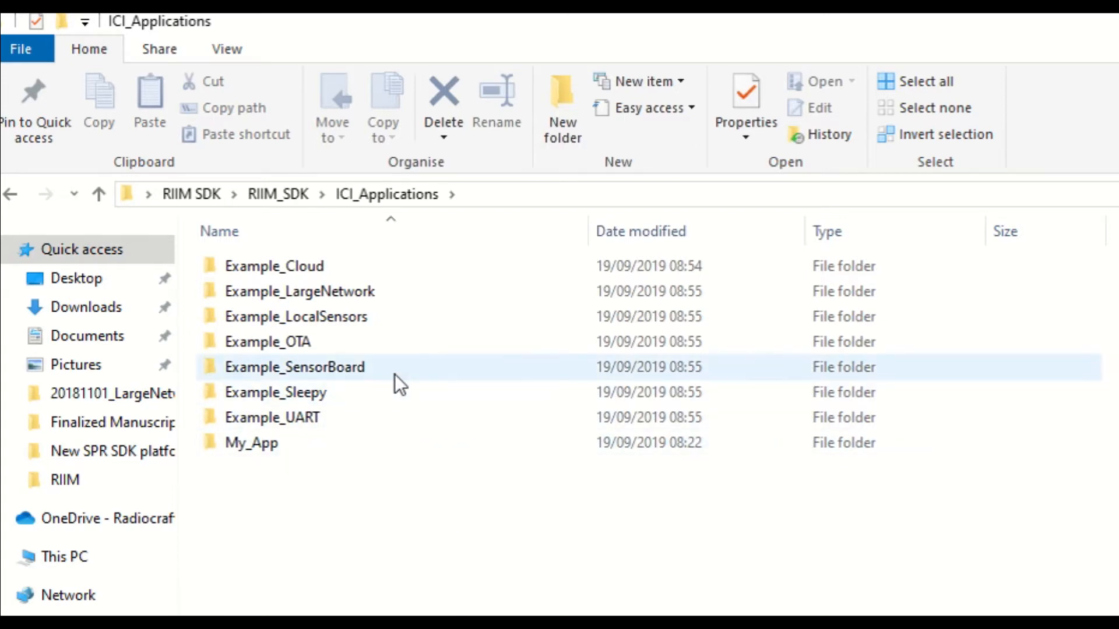
{"action": "double_click", "coordinate": [293, 367]}
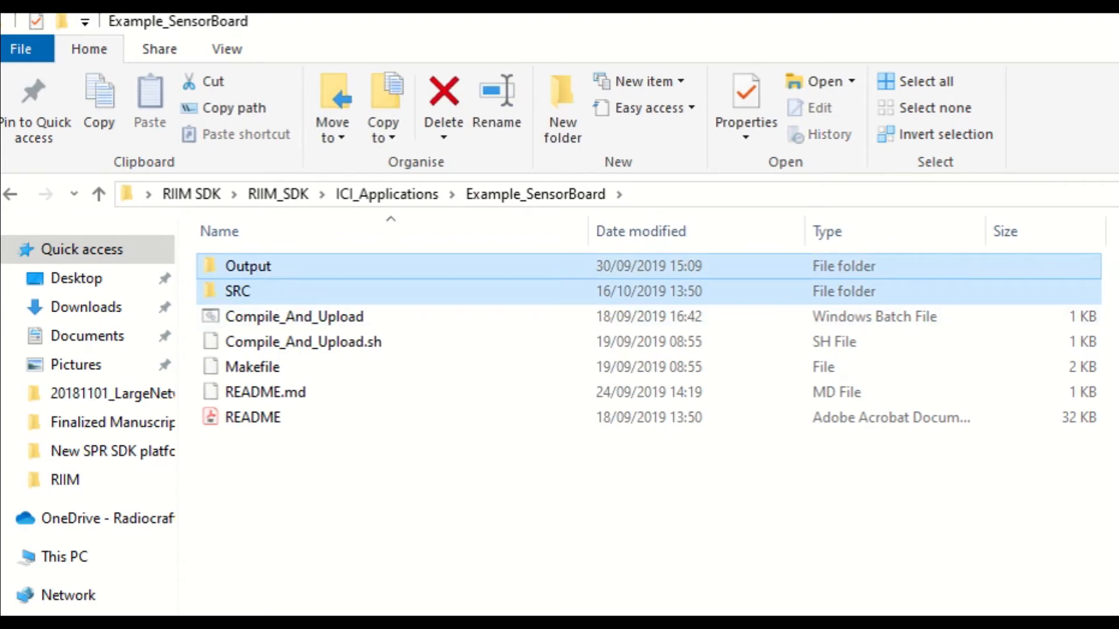
{"action": "left_click", "coordinate": [237, 292]}
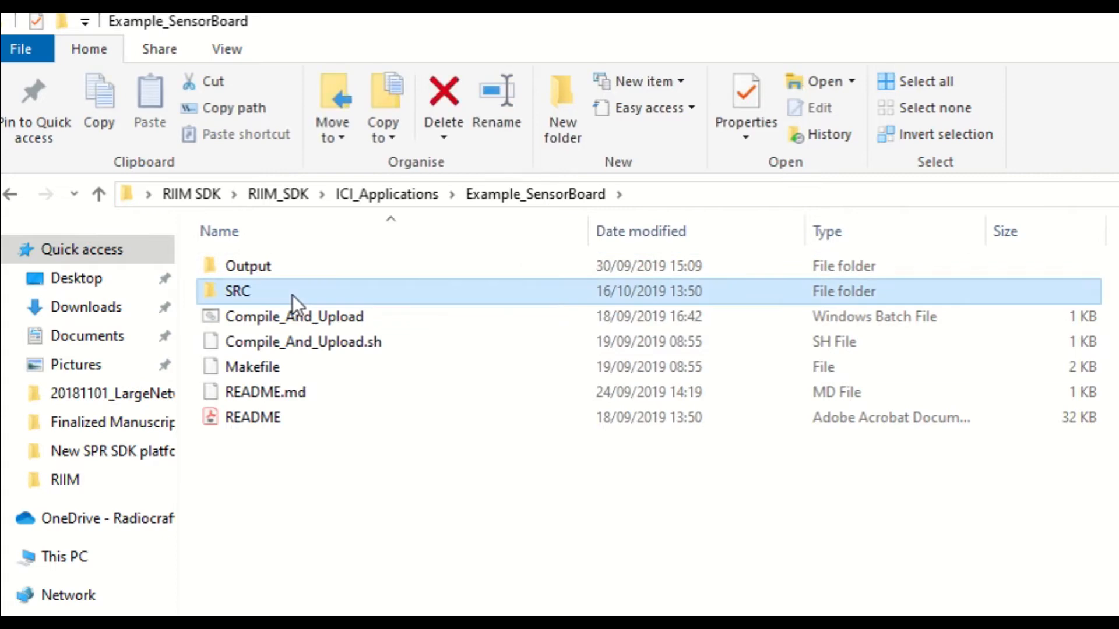
{"action": "double_click", "coordinate": [236, 292]}
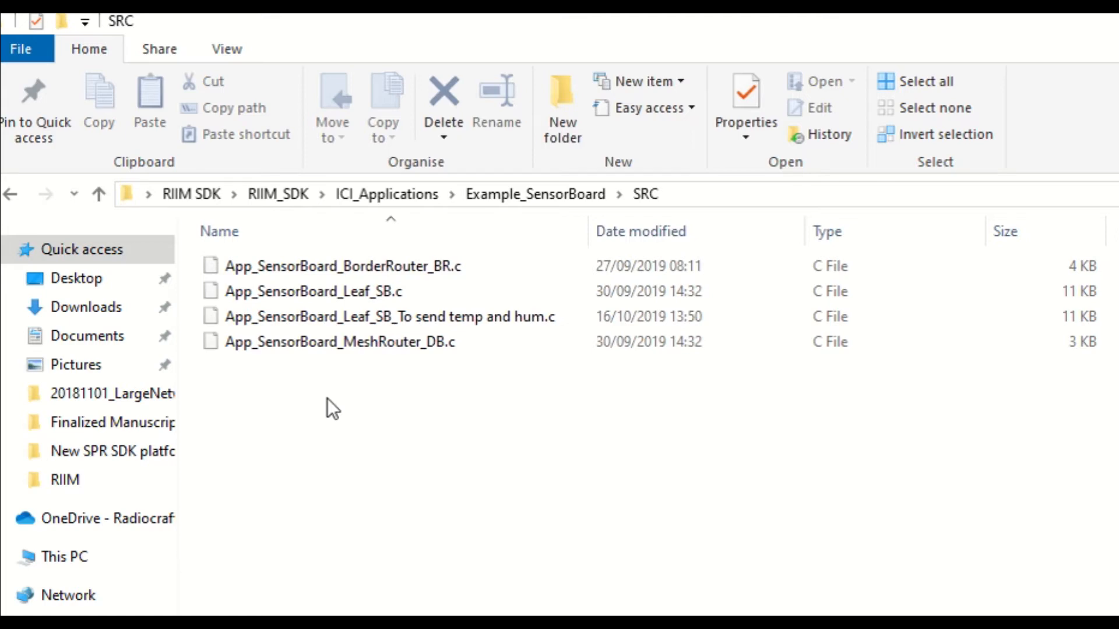
{"action": "left_click", "coordinate": [313, 292]}
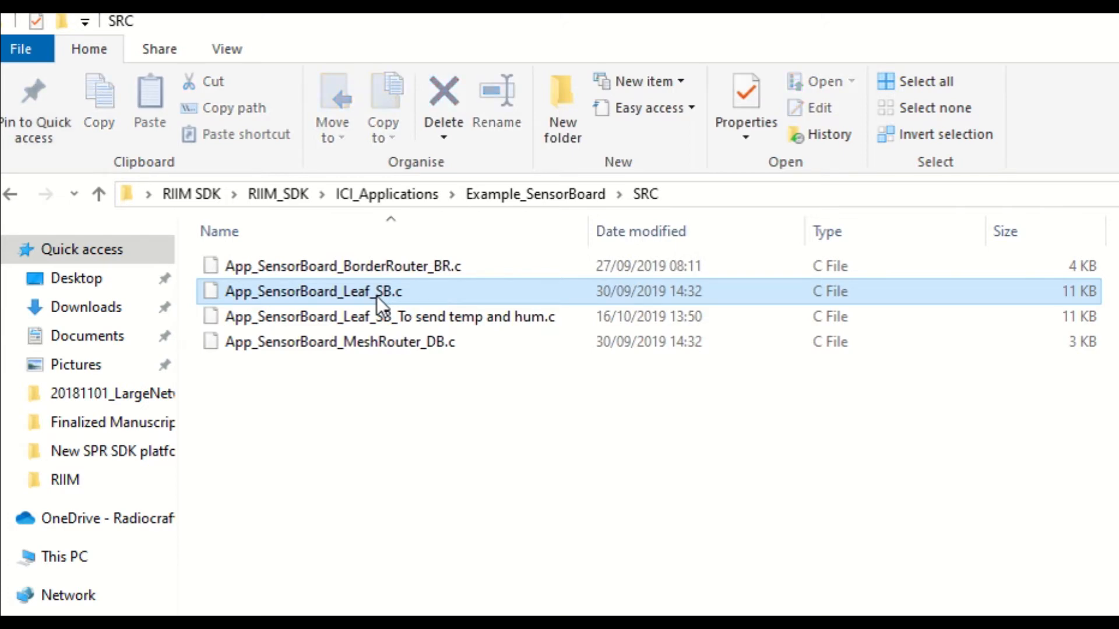
{"action": "left_click", "coordinate": [533, 194]}
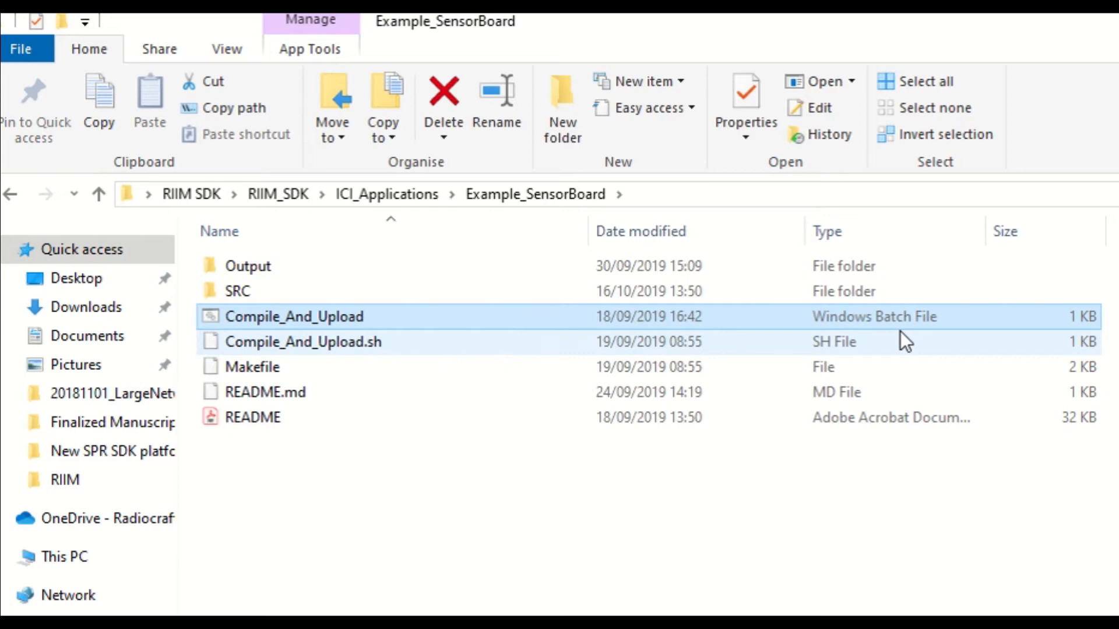
{"action": "mouse_move", "coordinate": [474, 349]}
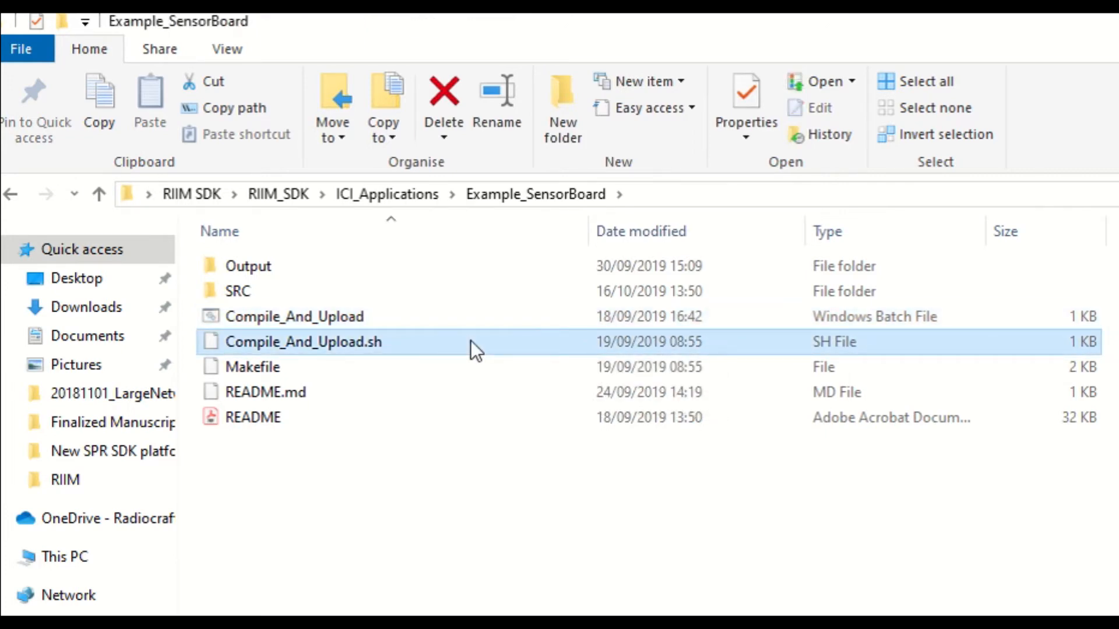
{"action": "mouse_move", "coordinate": [438, 570]}
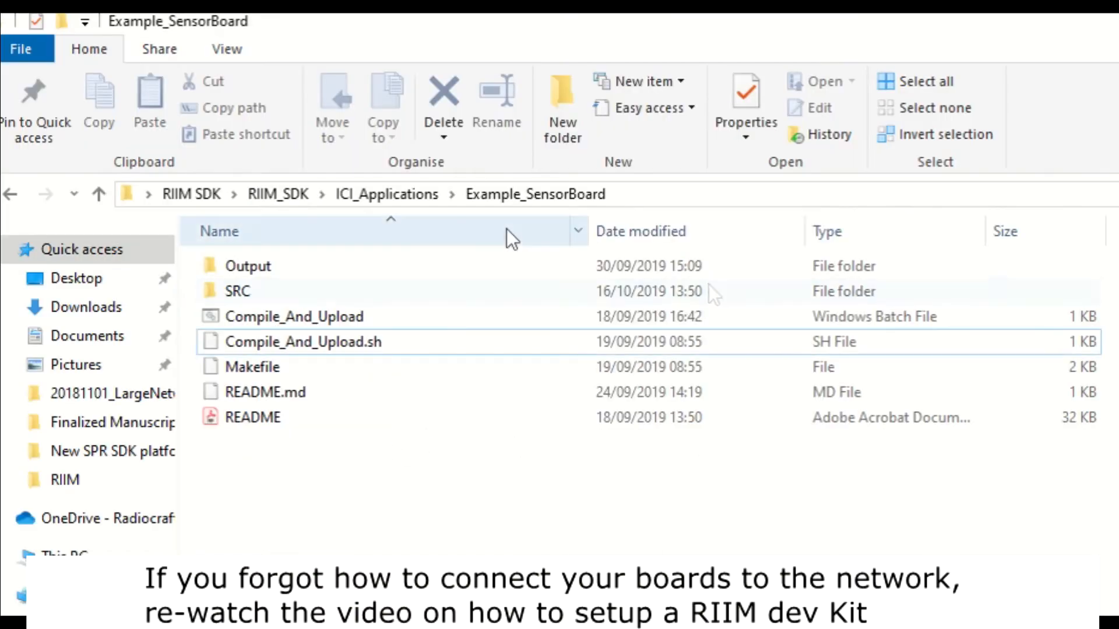
Browse Example_LocalSensors > SRC and select its border router source file
{"action": "left_click", "coordinate": [385, 194]}
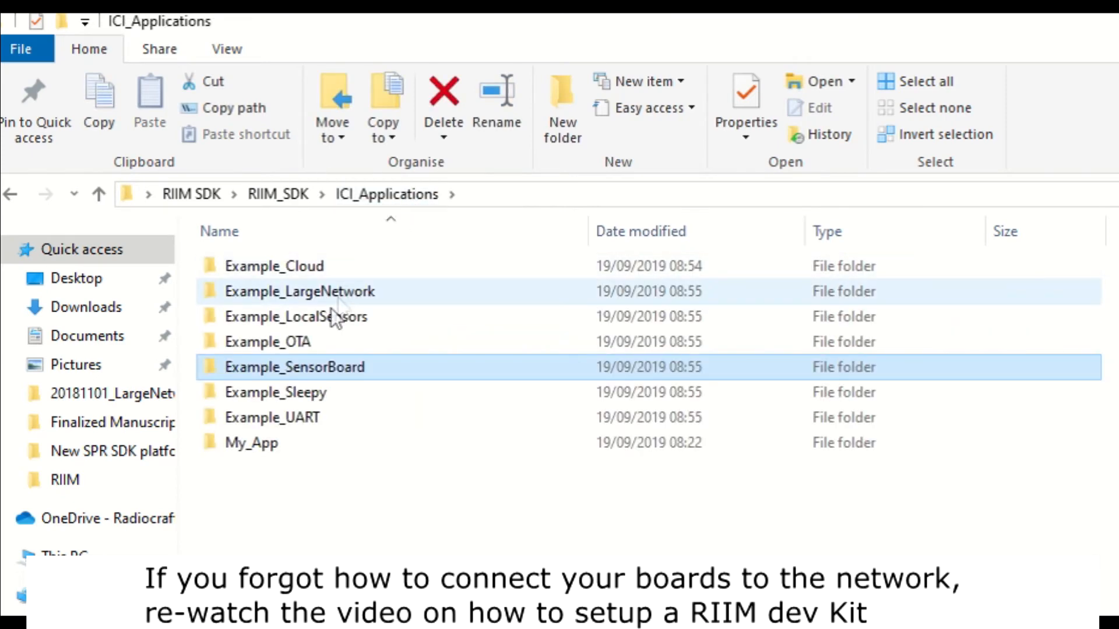
{"action": "double_click", "coordinate": [295, 317]}
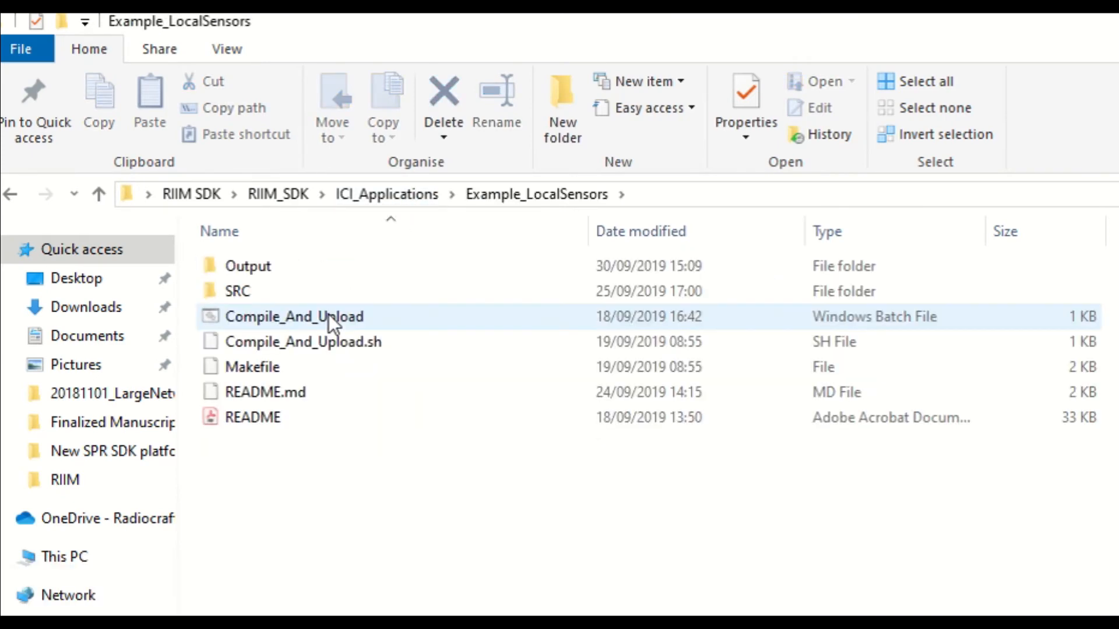
{"action": "mouse_move", "coordinate": [329, 324]}
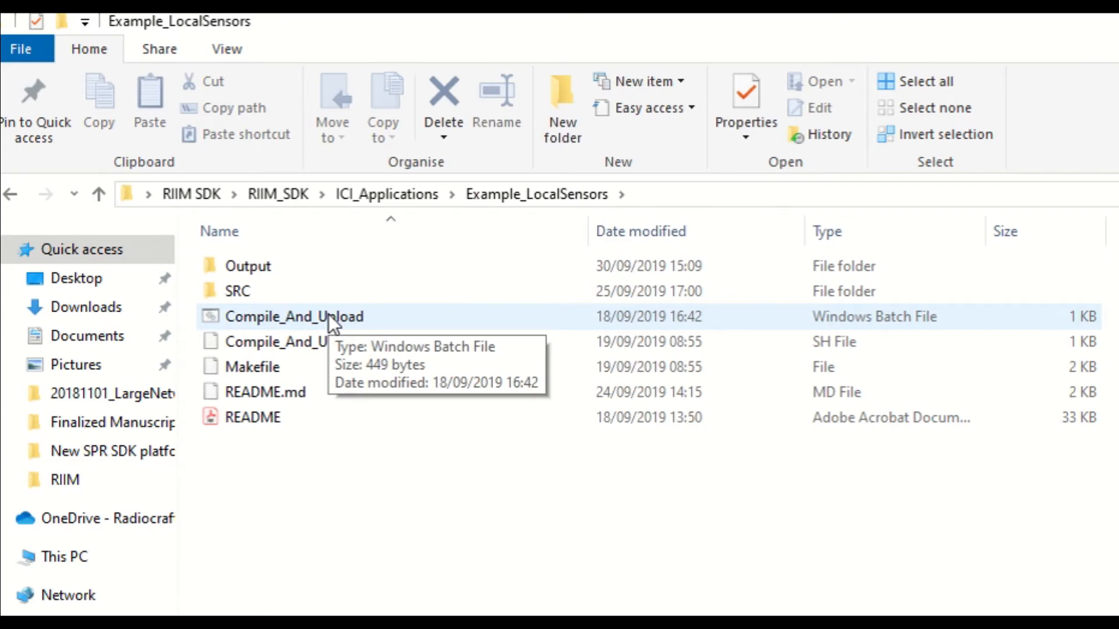
{"action": "double_click", "coordinate": [238, 291]}
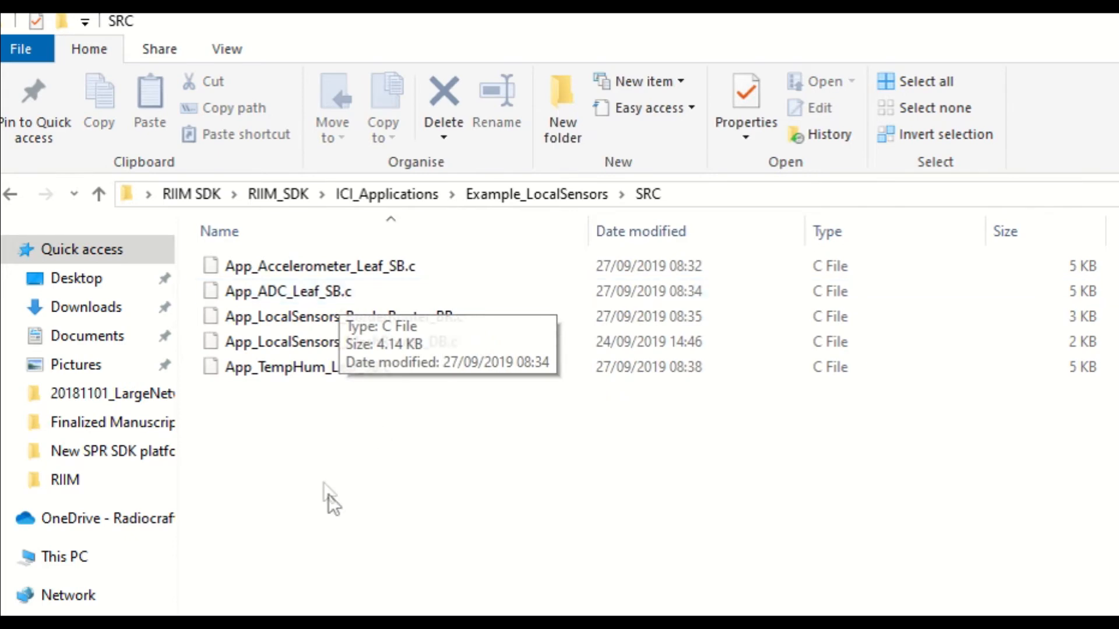
{"action": "left_click", "coordinate": [292, 367]}
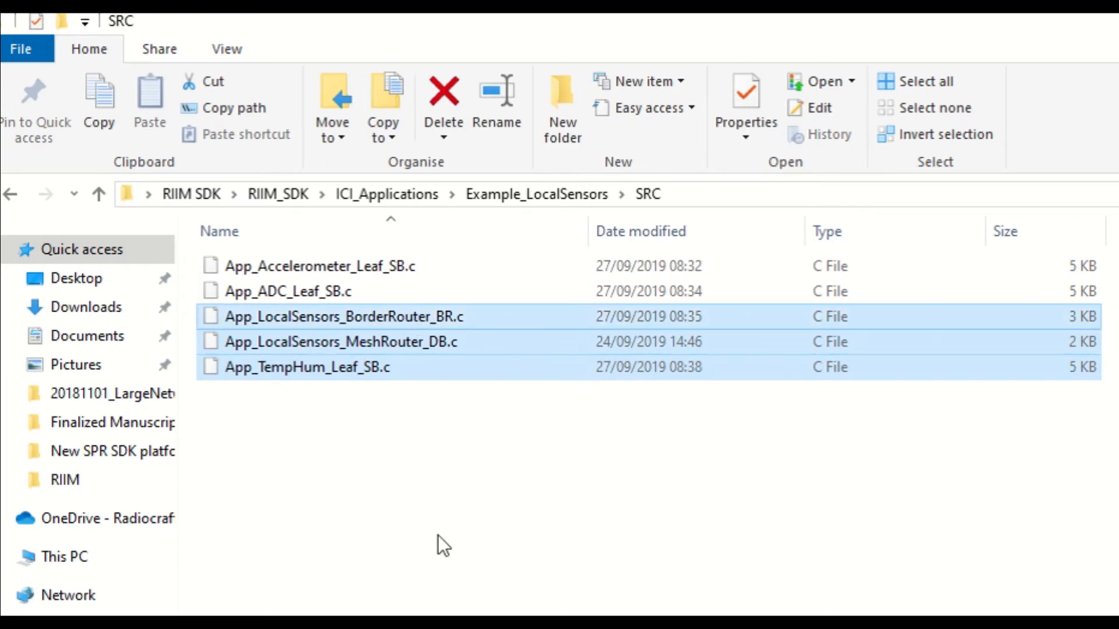
{"action": "left_click", "coordinate": [306, 367]}
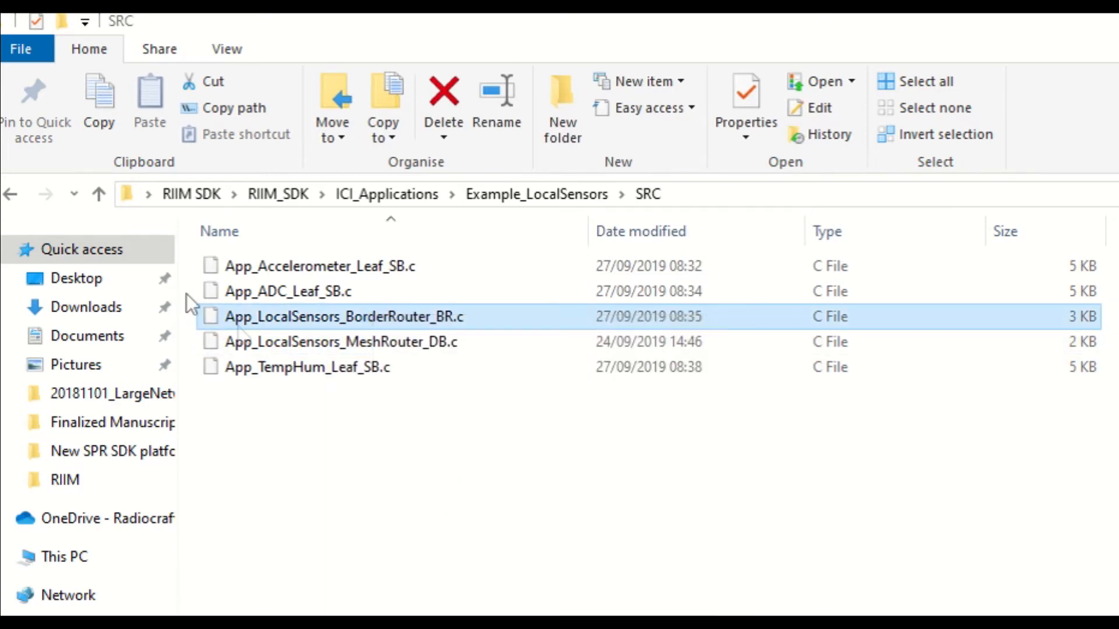
Navigate to the My_App application folder
{"action": "left_click", "coordinate": [99, 195]}
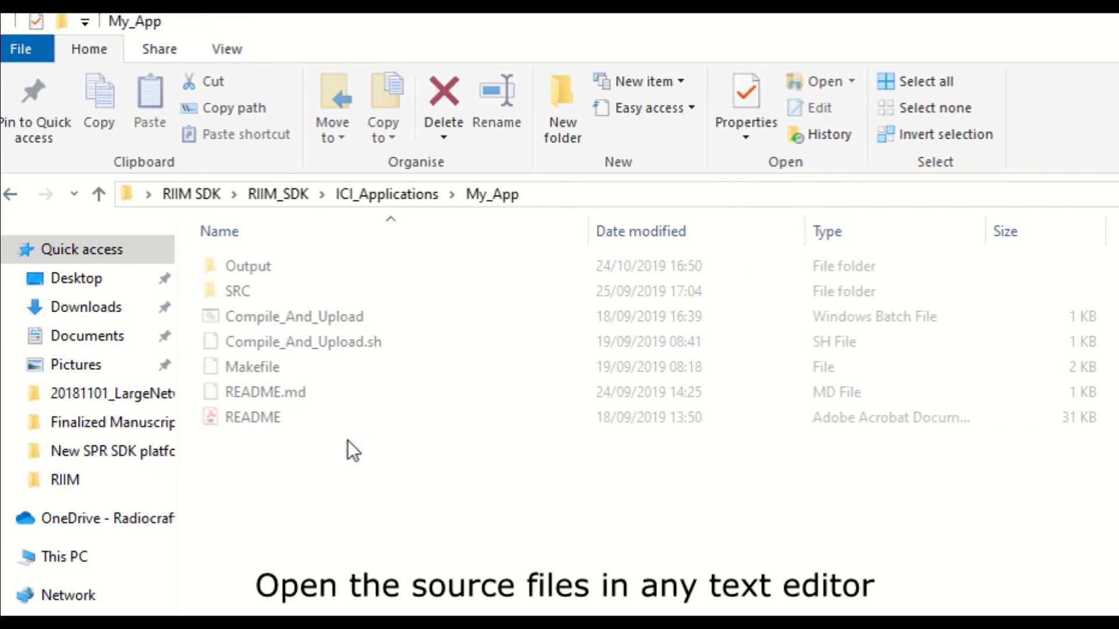
Enter My_App's SRC folder and bring up editing actions for a source file
{"action": "left_click", "coordinate": [238, 291]}
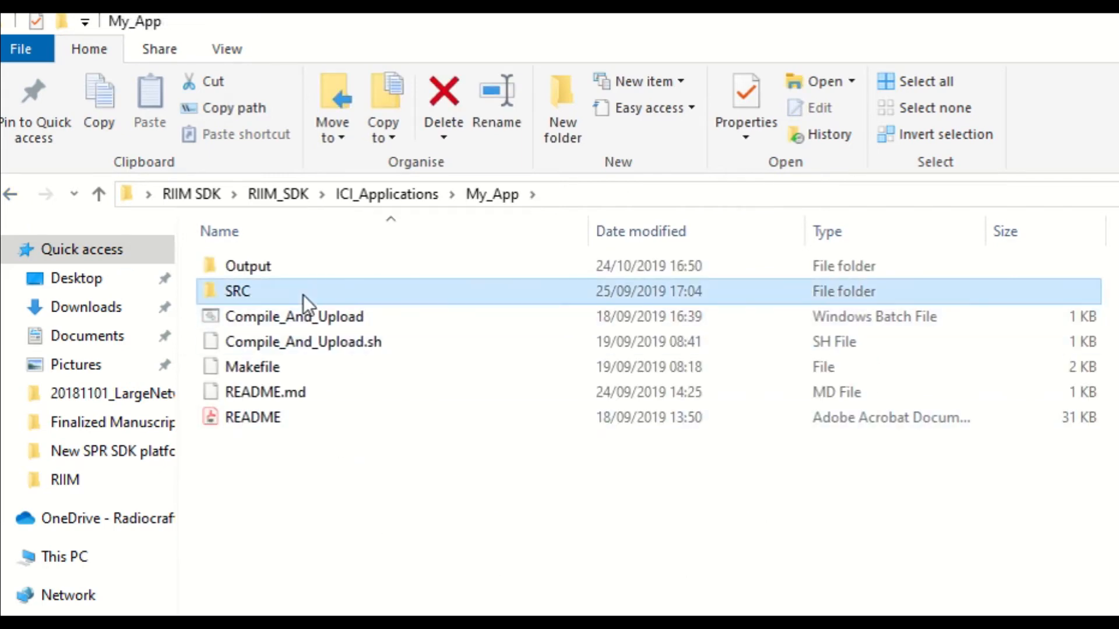
{"action": "double_click", "coordinate": [237, 291]}
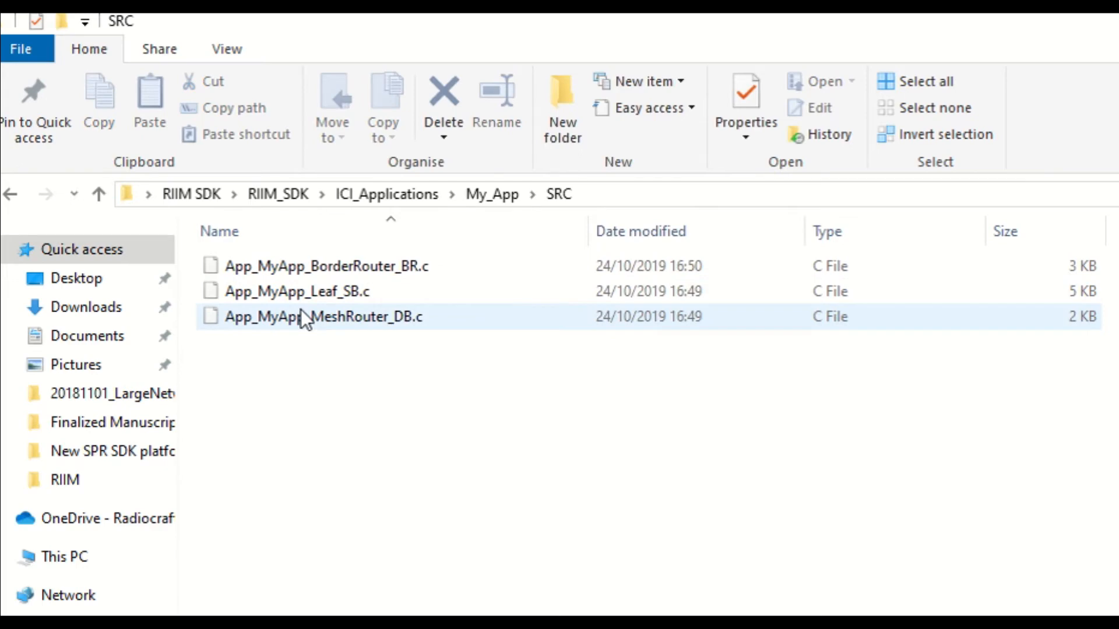
{"action": "right_click", "coordinate": [305, 317]}
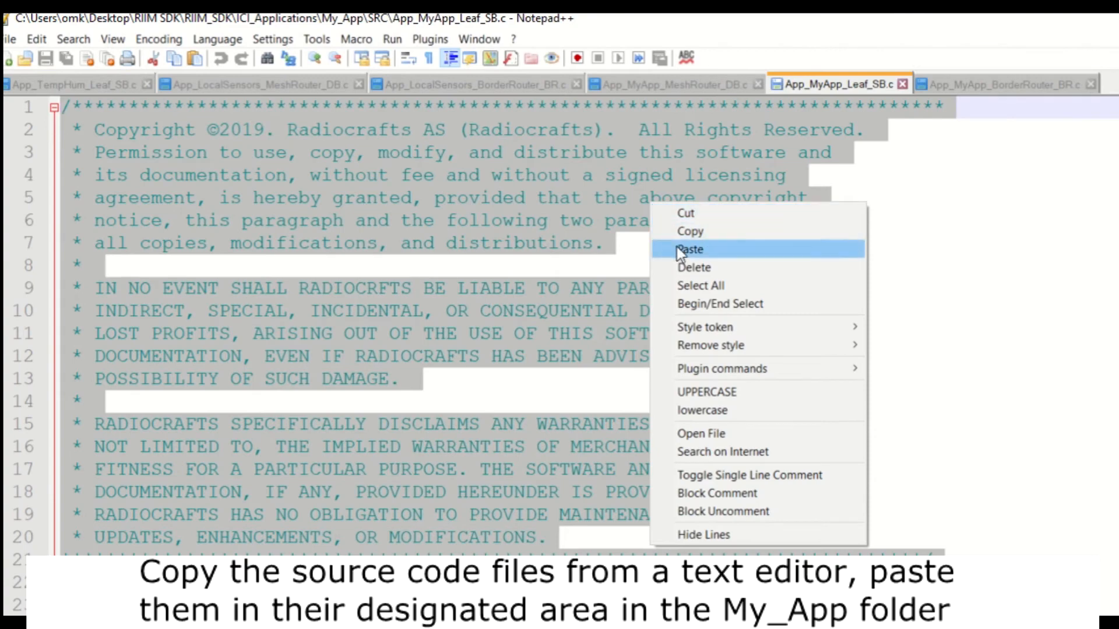
Paste the Local Sensors code into the App_MyApp leaf and mesh router files and save them
{"action": "left_click", "coordinate": [688, 249]}
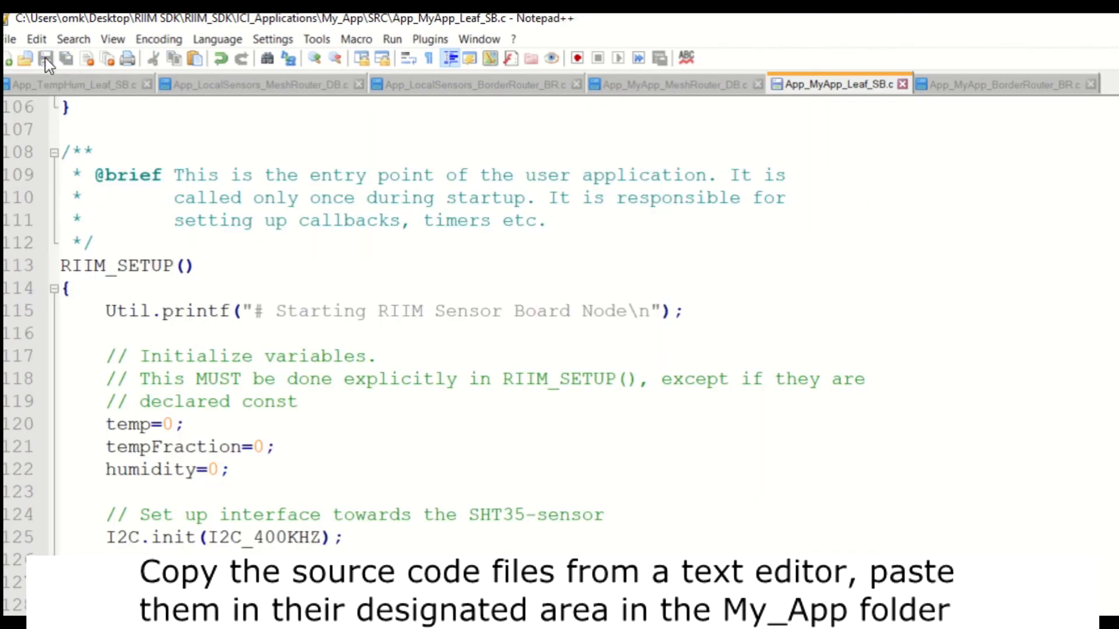
{"action": "left_click", "coordinate": [1000, 84]}
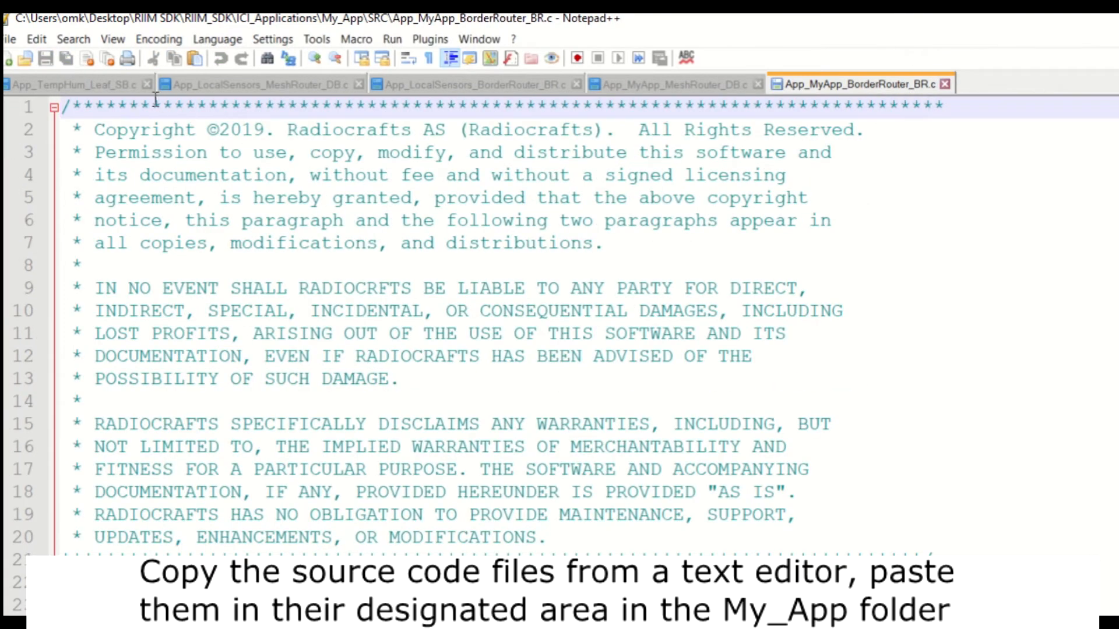
{"action": "left_click", "coordinate": [76, 86]}
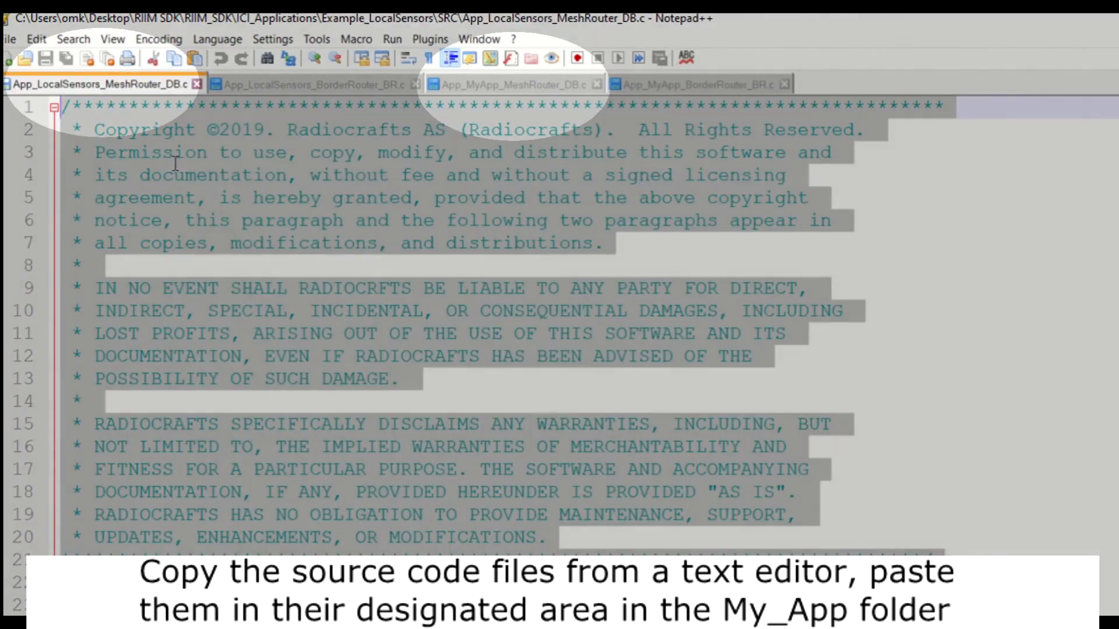
{"action": "left_click", "coordinate": [505, 84]}
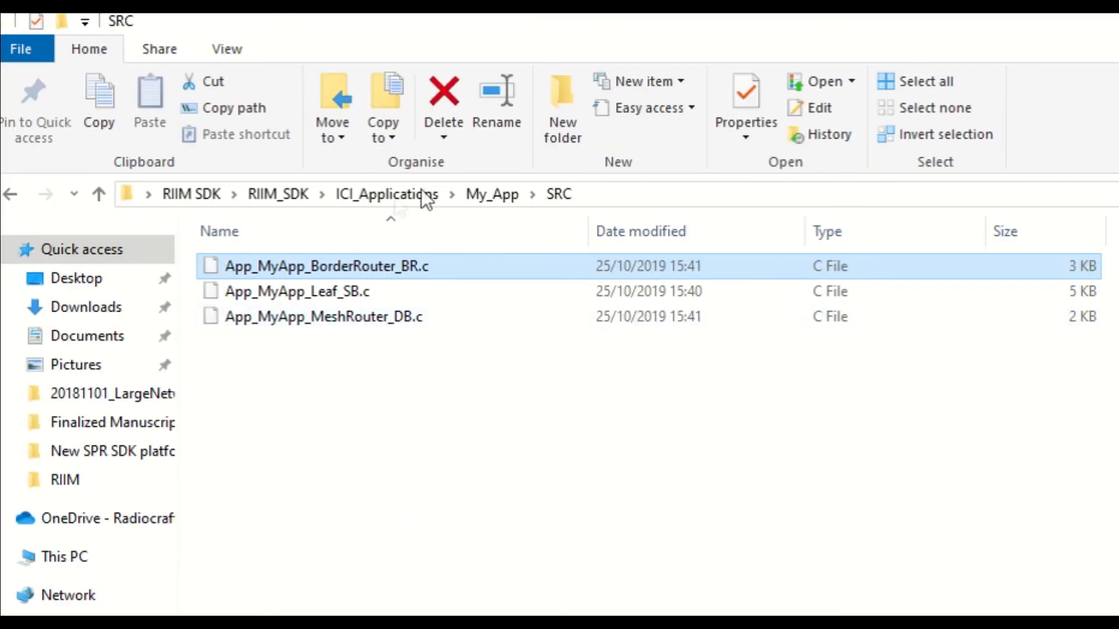
{"action": "left_click", "coordinate": [492, 194]}
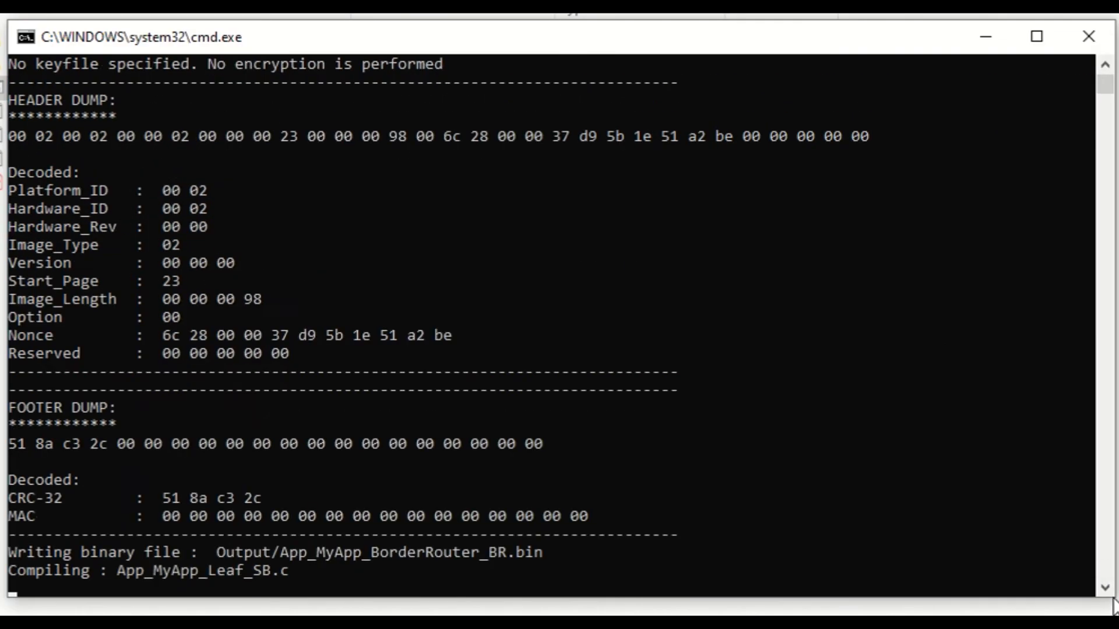
Run Compile_And_Upload, giving com28 for the border router and com29 for the leaf board
{"action": "scroll", "scroll_direction": "down", "scroll_amount": 3}
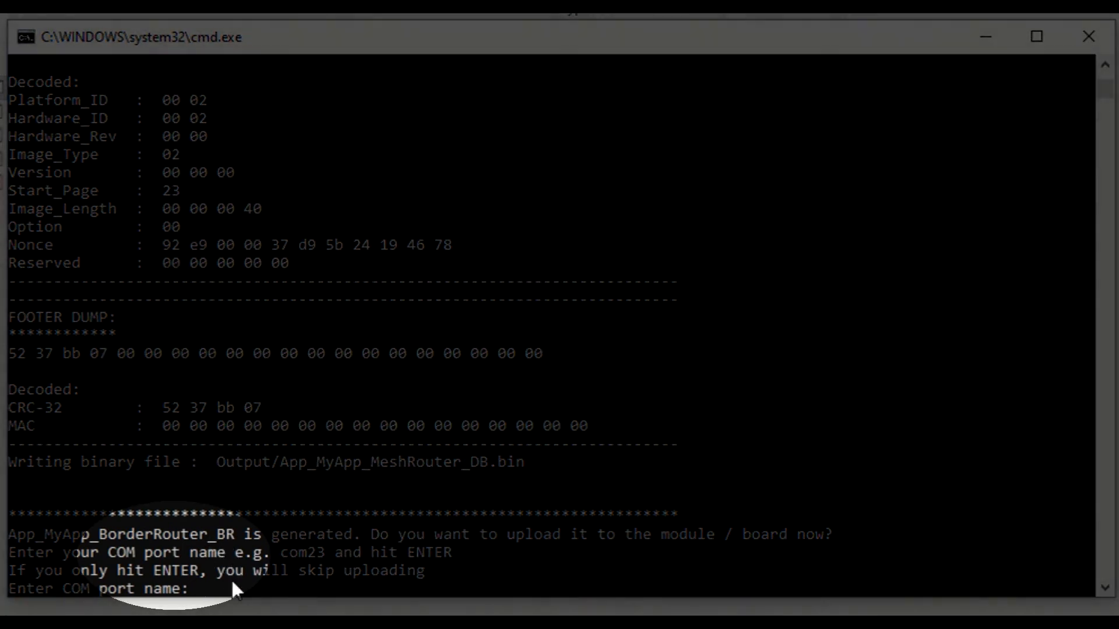
{"action": "type", "text": "com28"}
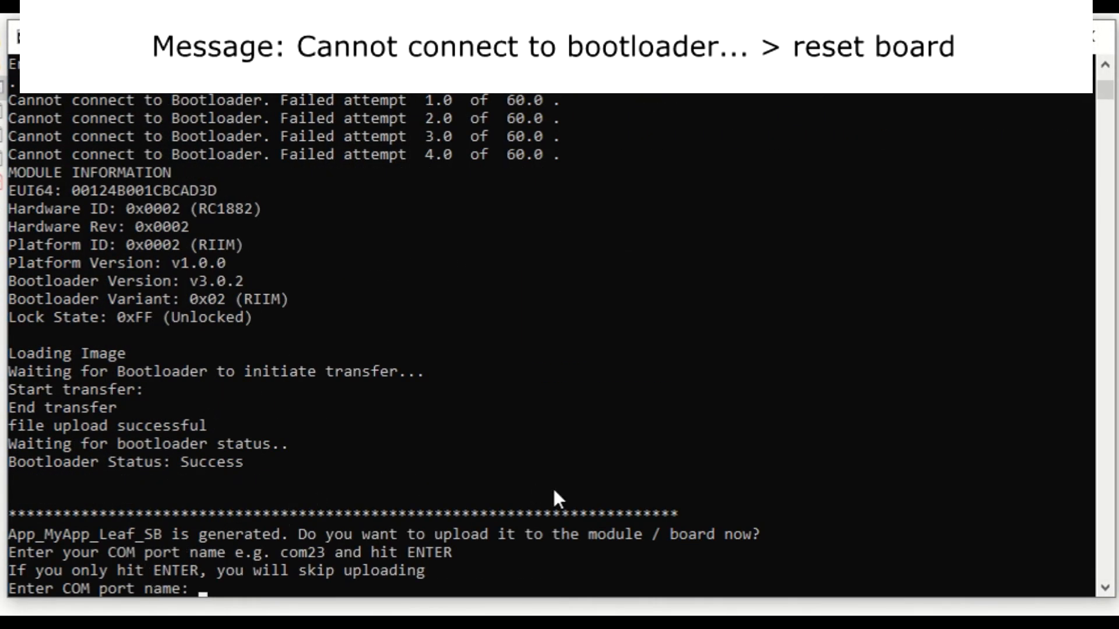
{"action": "type", "text": "com29"}
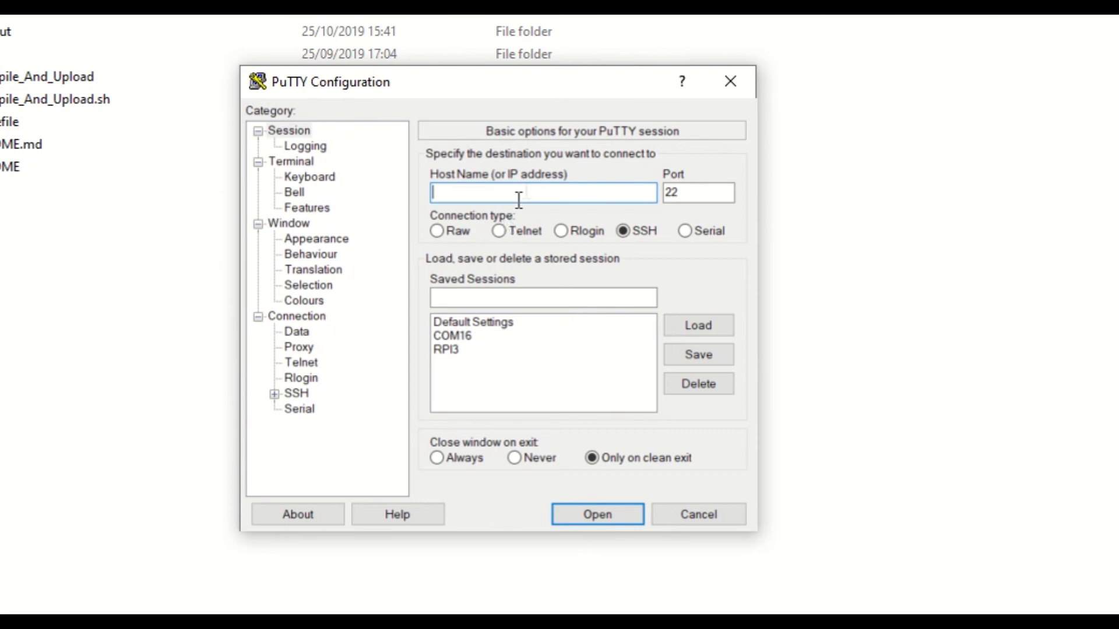
{"action": "mouse_move", "coordinate": [526, 196]}
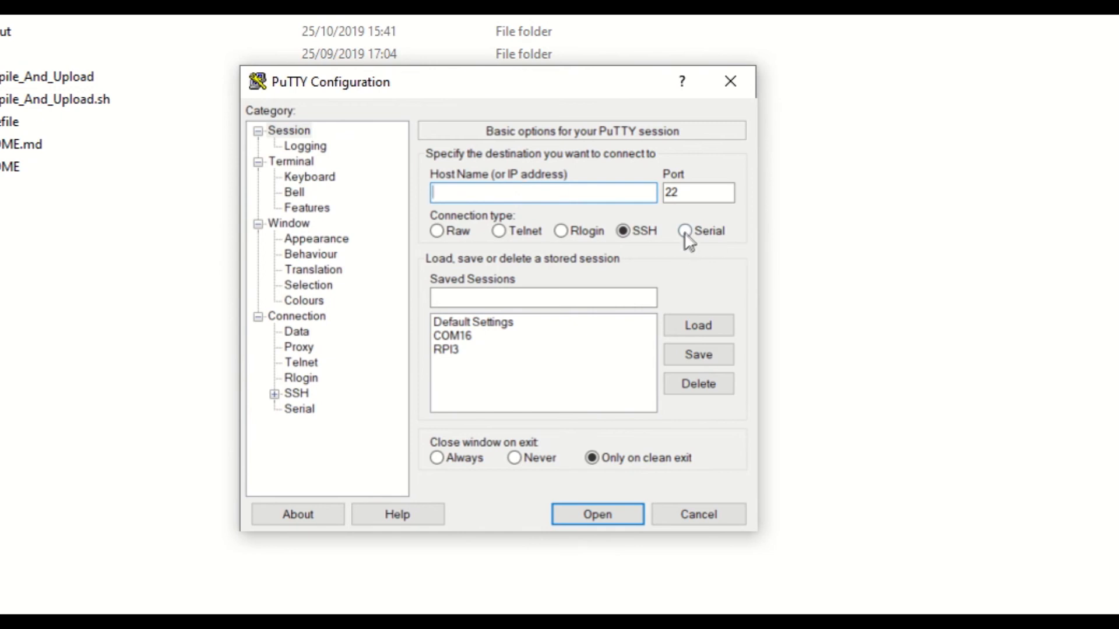
Start a PuTTY serial session on COM28 at 115200 baud to the border router
{"action": "left_click", "coordinate": [683, 231]}
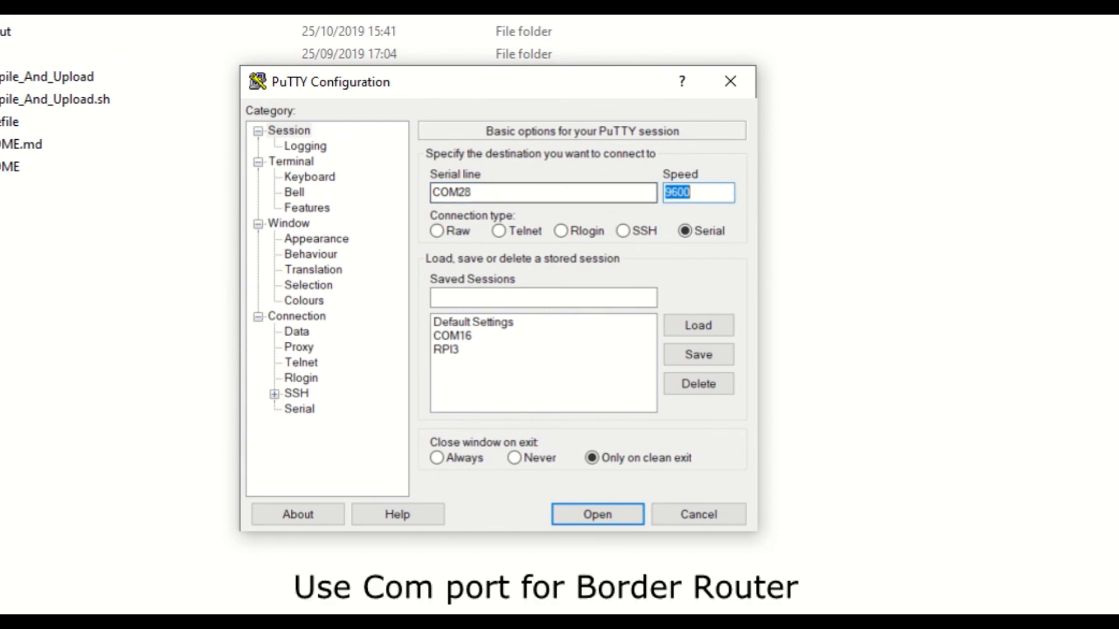
{"action": "type", "text": "115200"}
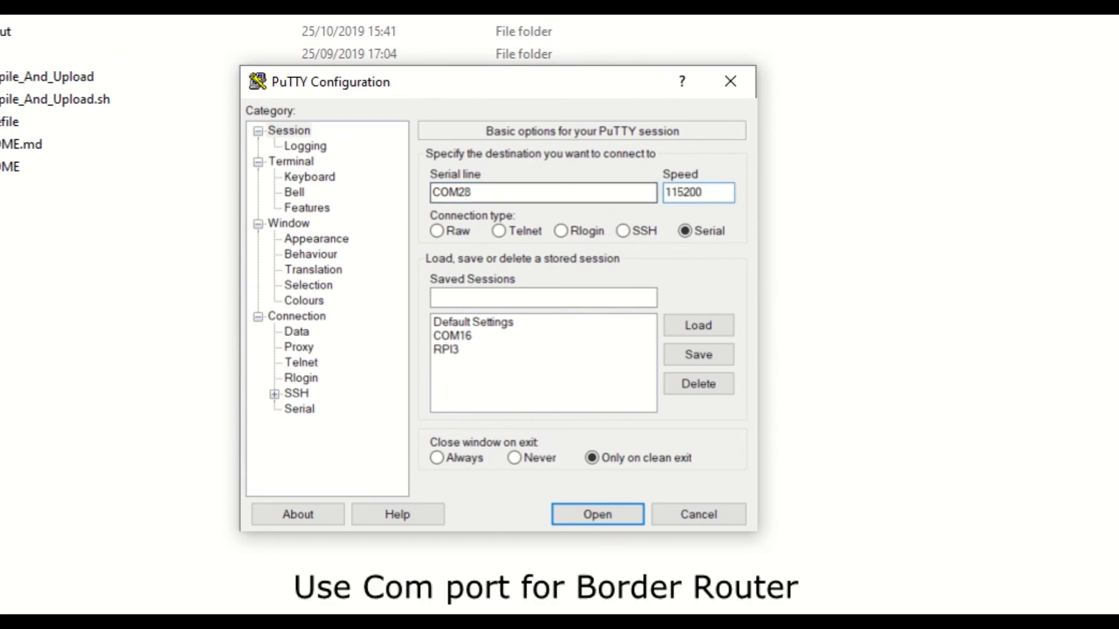
{"action": "left_click", "coordinate": [594, 515]}
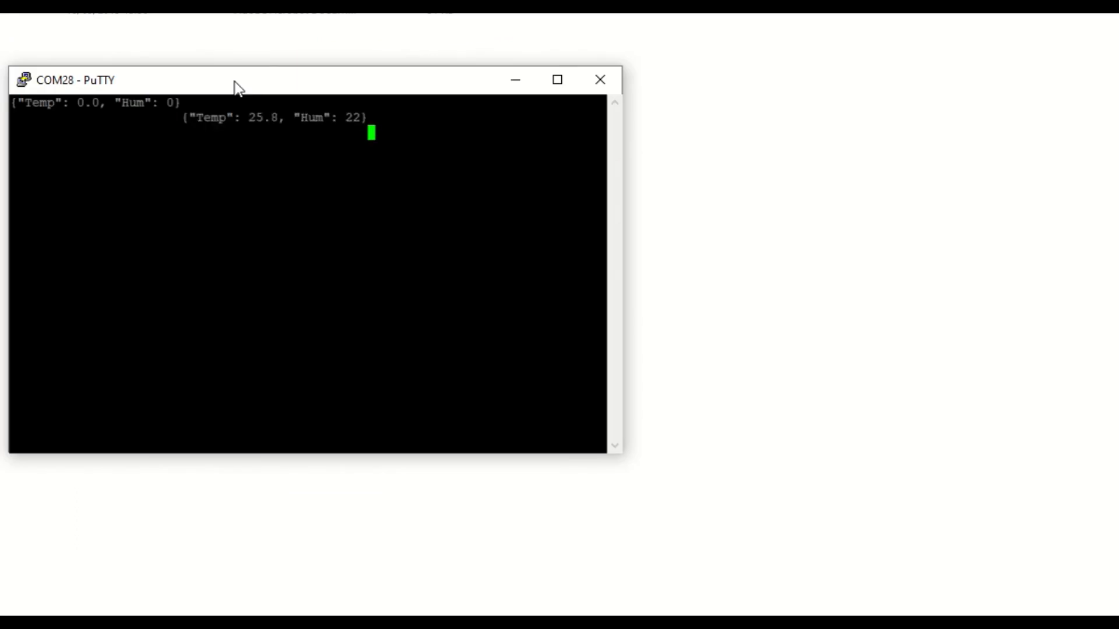